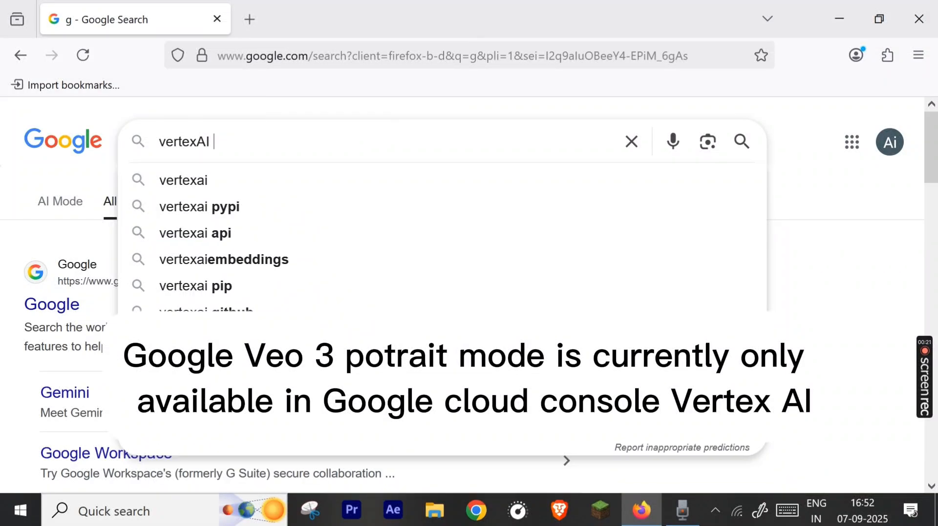
- Search Google for Vertex AI on Google Cloud and open the Vertex AI Platform result
text(googl)
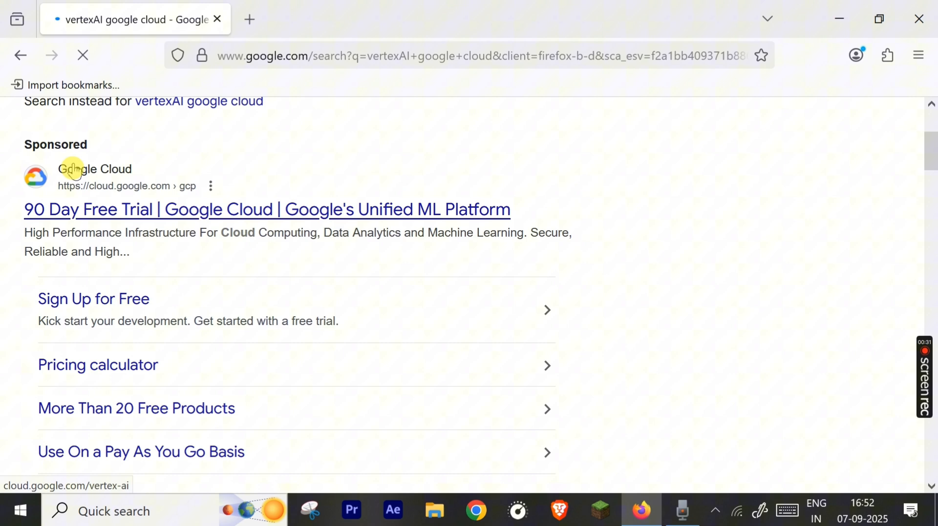
mouse_move(156, 212)
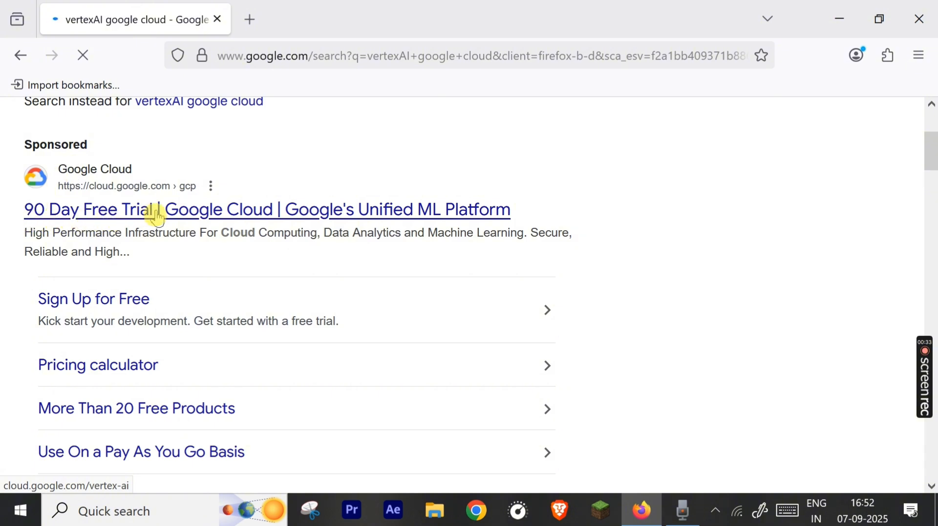
scroll(down, 3)
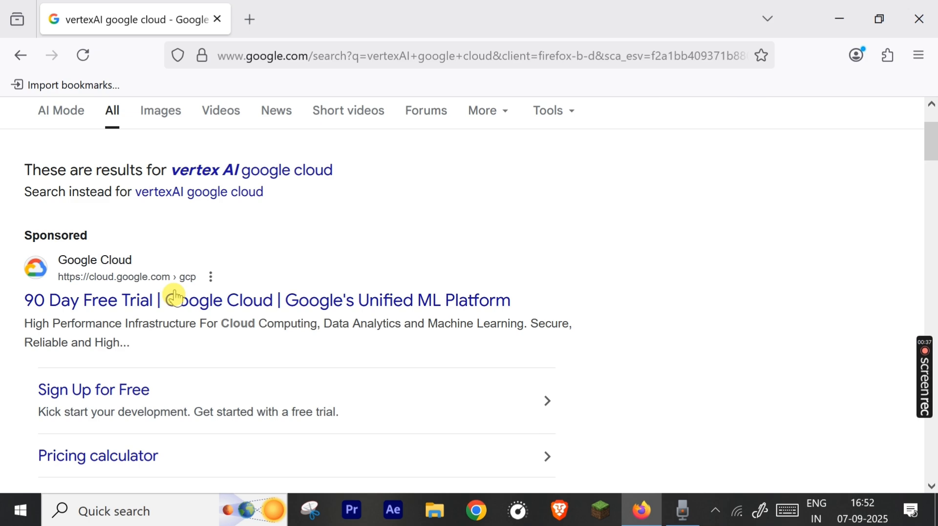
click(266, 300)
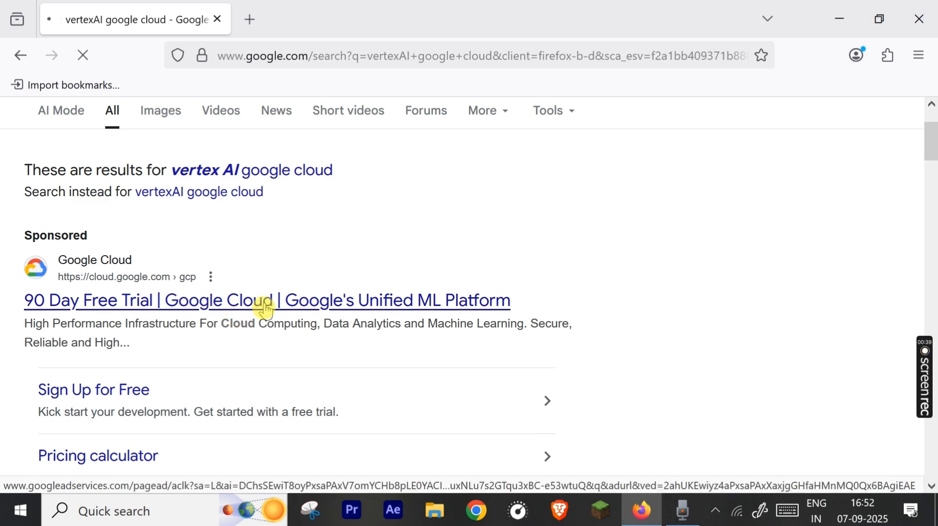
click(266, 300)
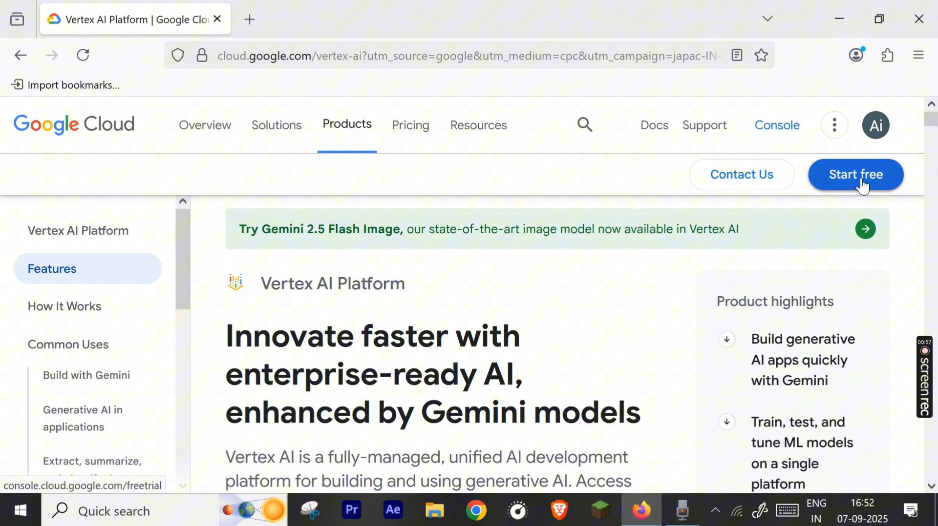
- Begin the free-trial signup, accept the terms and reach the billing step's refundable prepayment notice
click(854, 175)
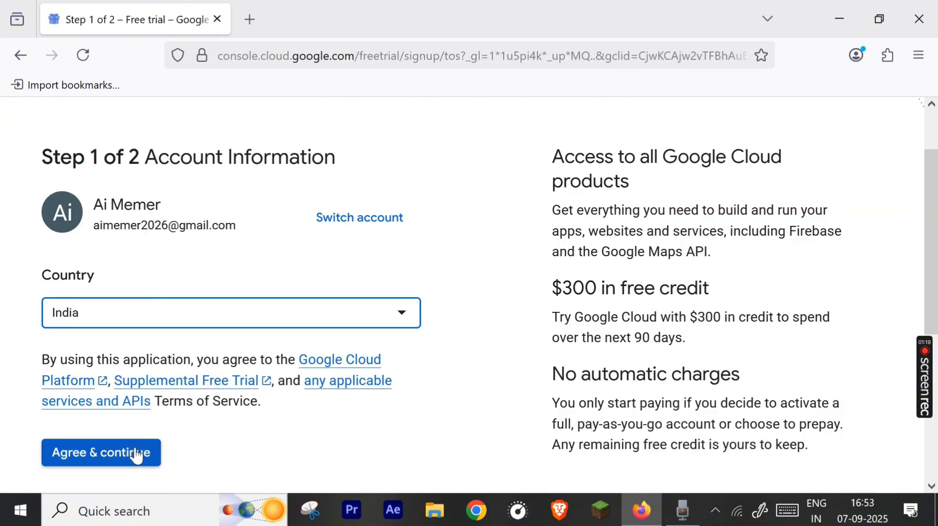
click(101, 453)
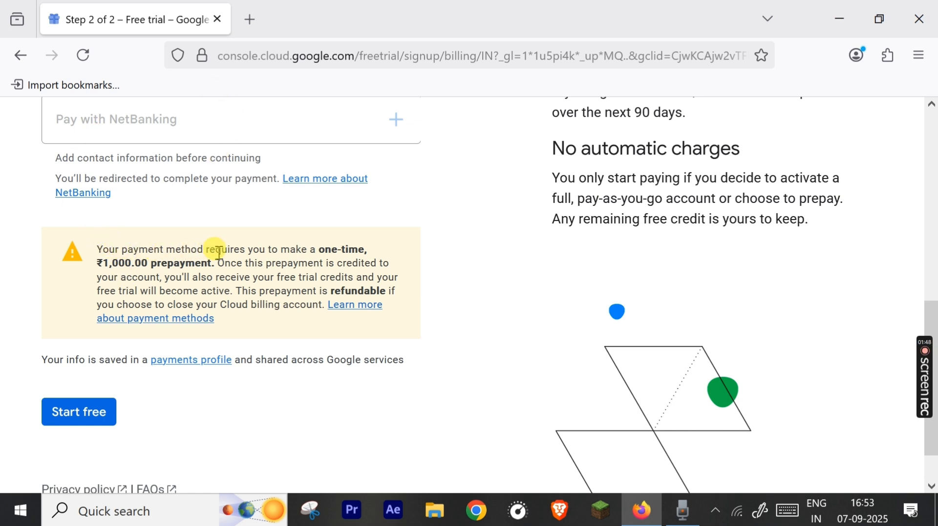
mouse_move(126, 276)
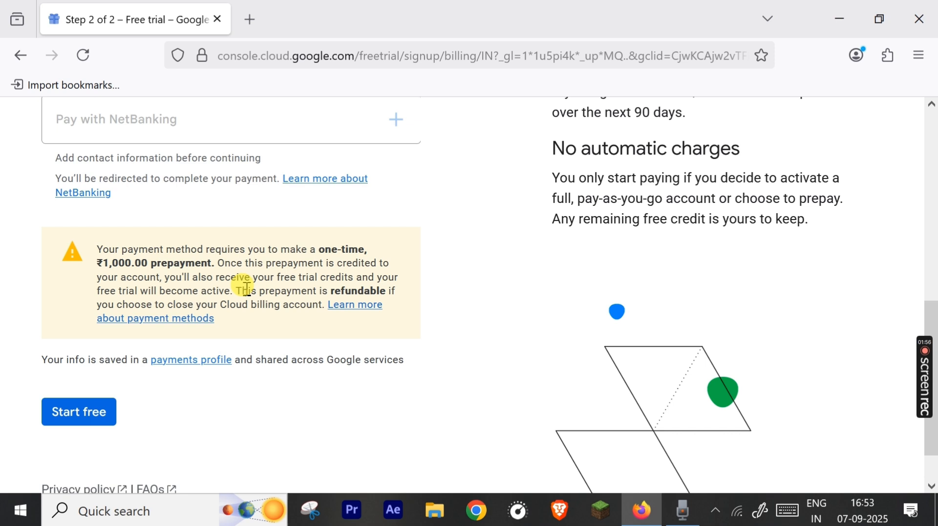
drag(236, 291, 398, 291)
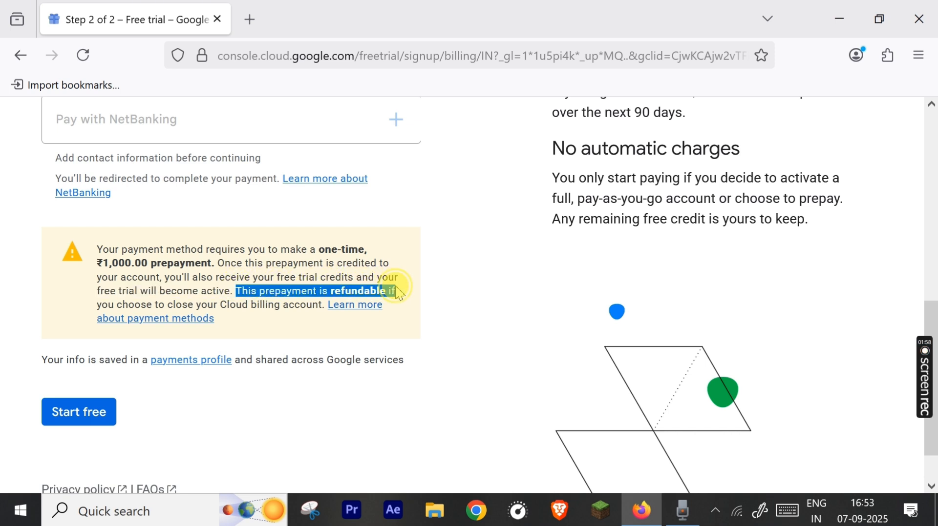
mouse_move(251, 310)
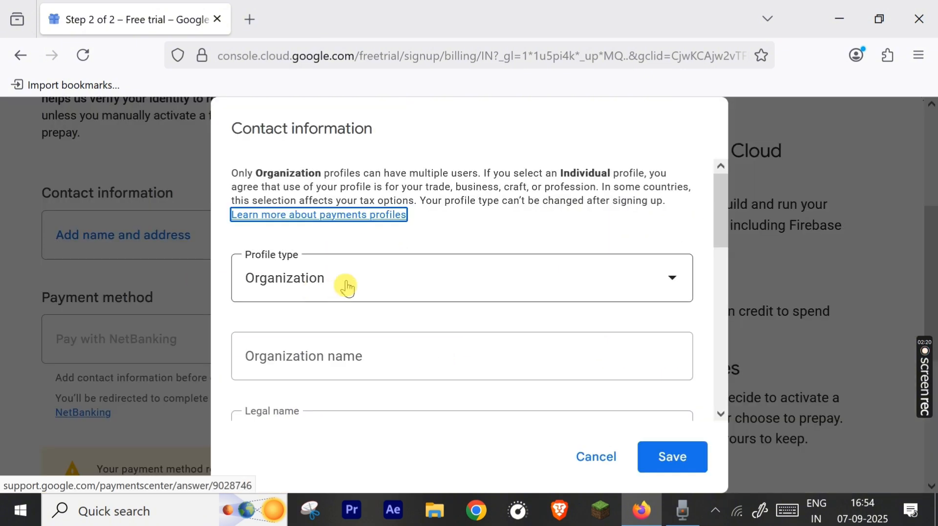
- Choose the Individual profile type and save the contact details with name and address
click(460, 277)
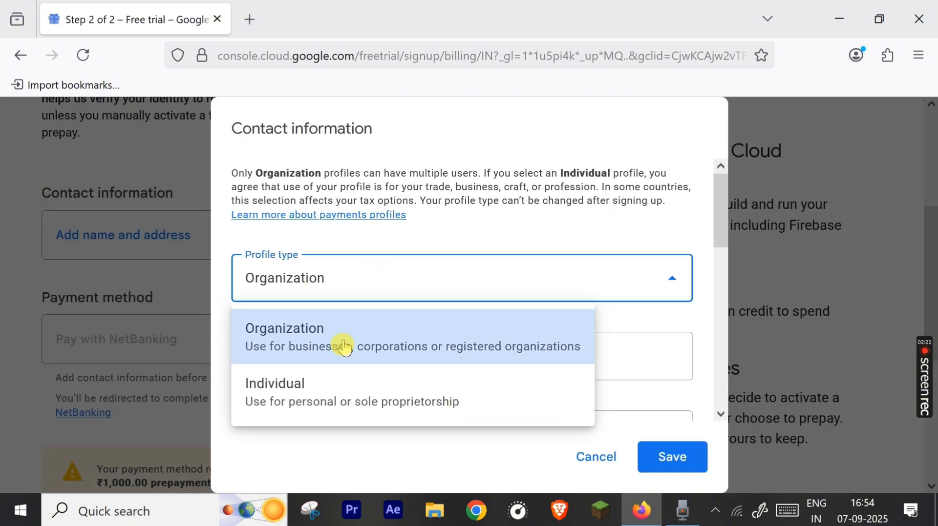
click(274, 392)
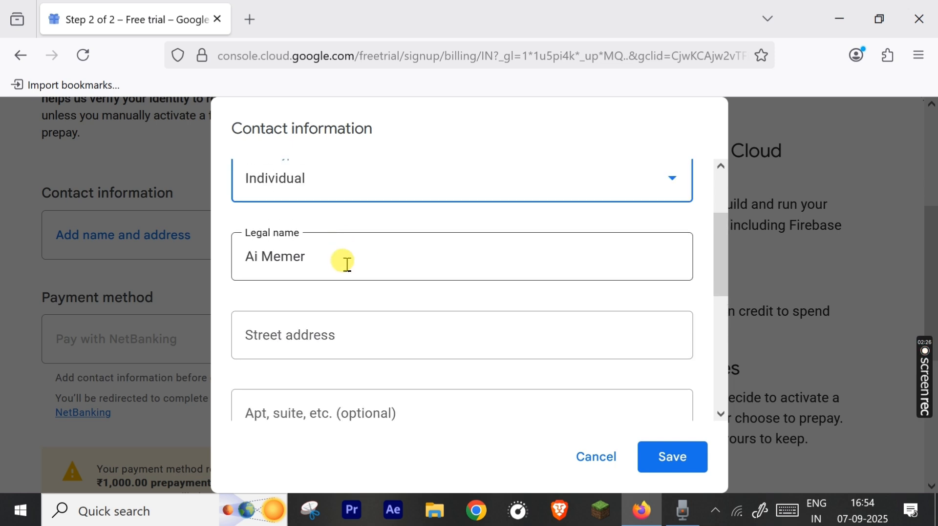
scroll(down, 3)
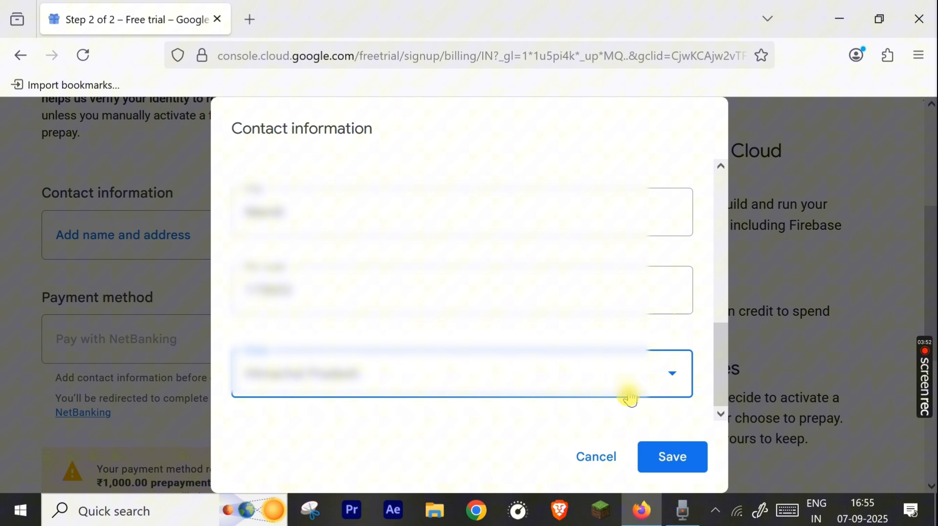
click(672, 457)
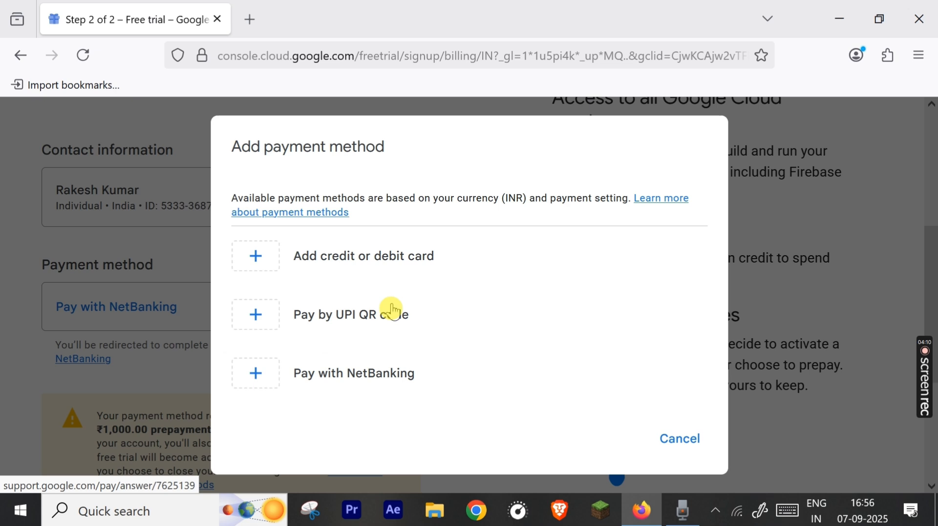
mouse_move(430, 270)
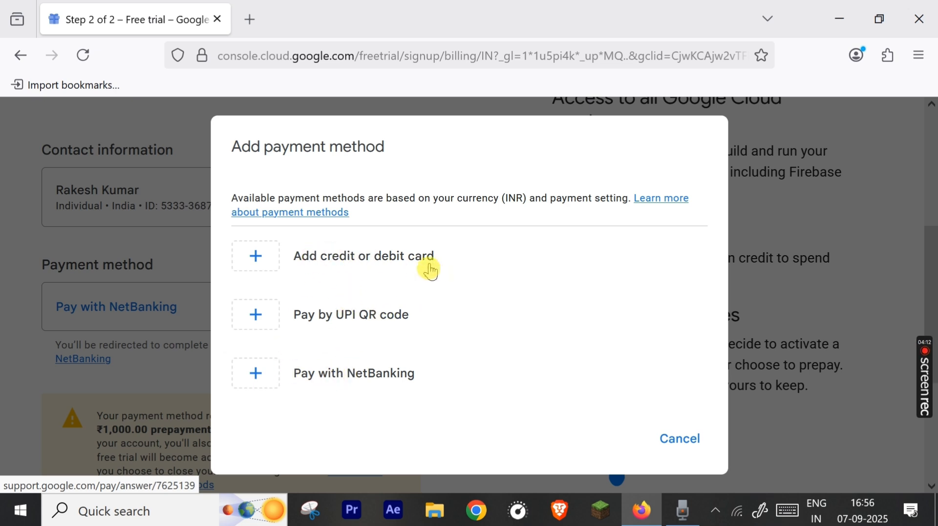
mouse_move(327, 264)
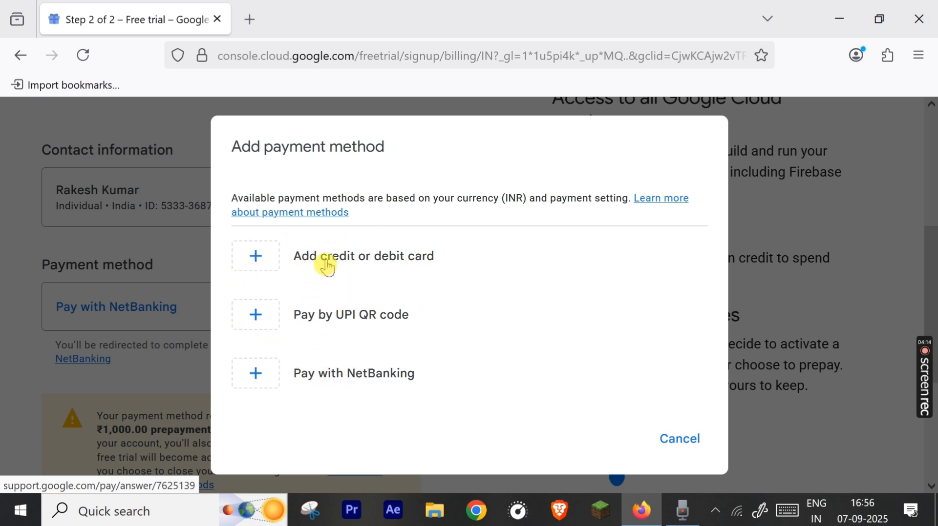
mouse_move(405, 325)
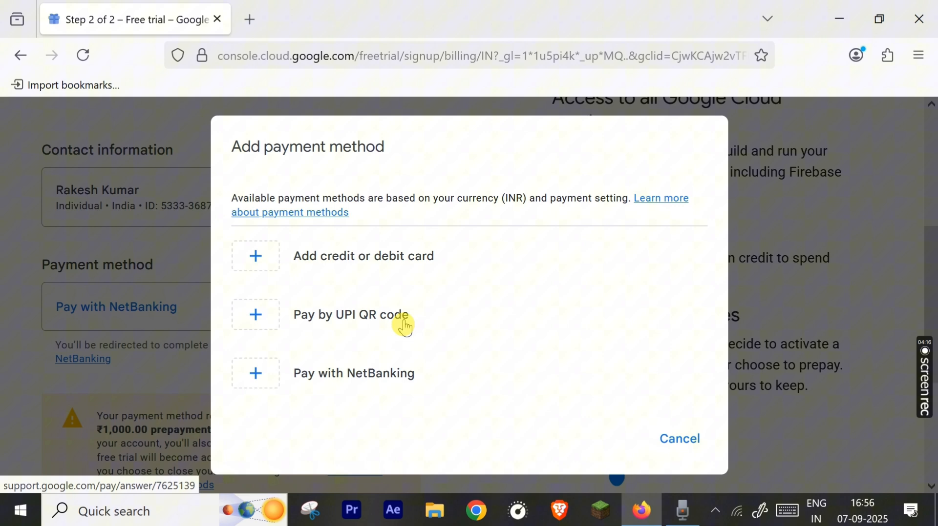
mouse_move(305, 389)
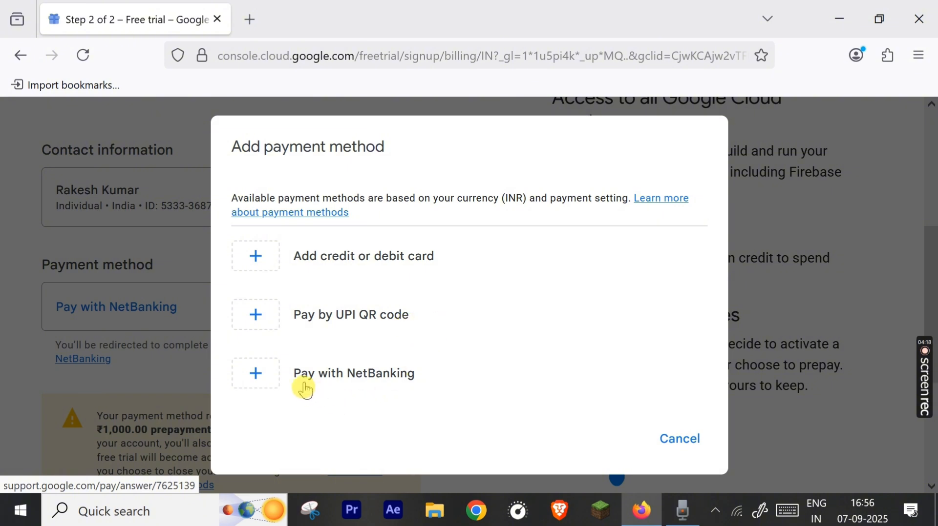
mouse_move(671, 408)
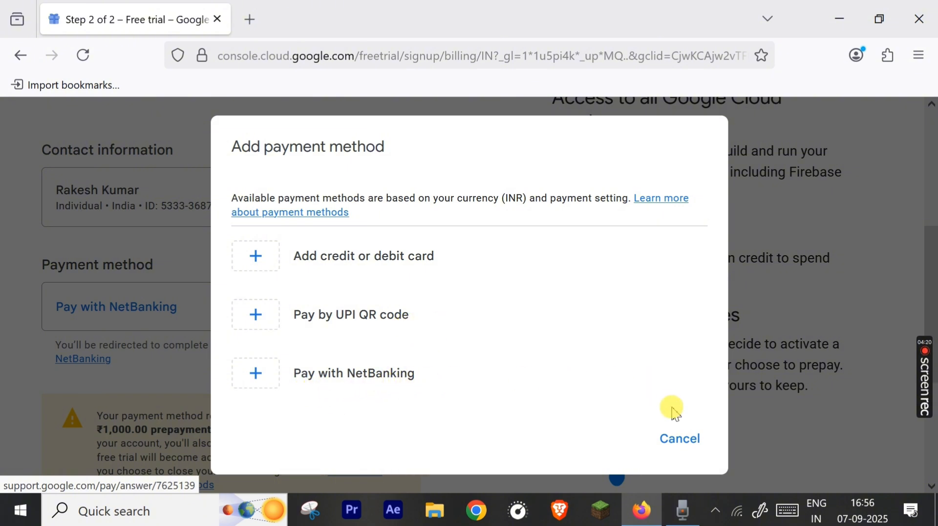
- Cancel the payment method dialog and start the free trial
click(679, 438)
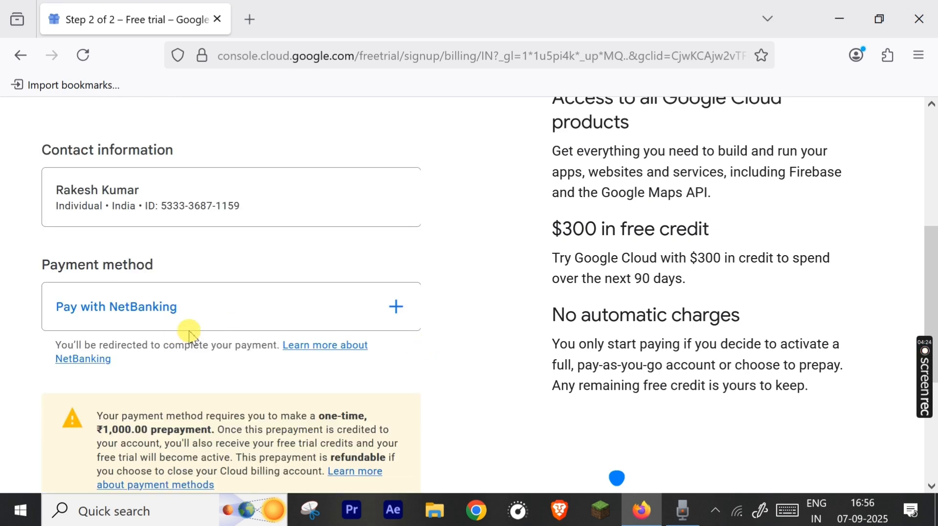
scroll(down, 3)
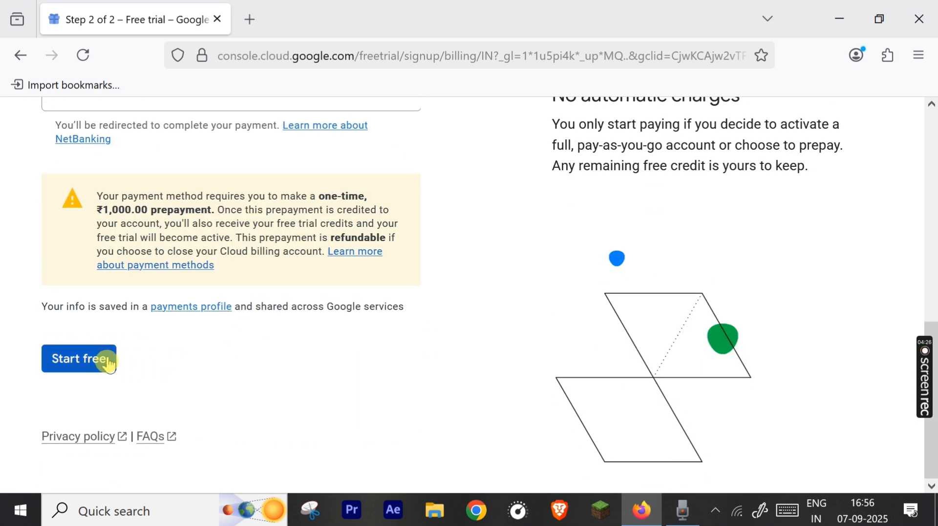
click(78, 359)
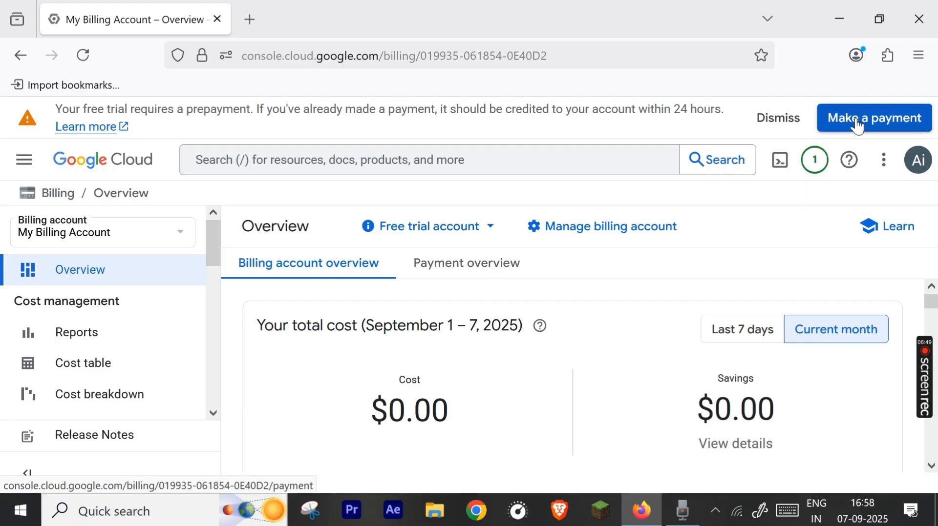
- View the billing payment overview with the pending ₹1,000.00 prepayment notice
click(873, 117)
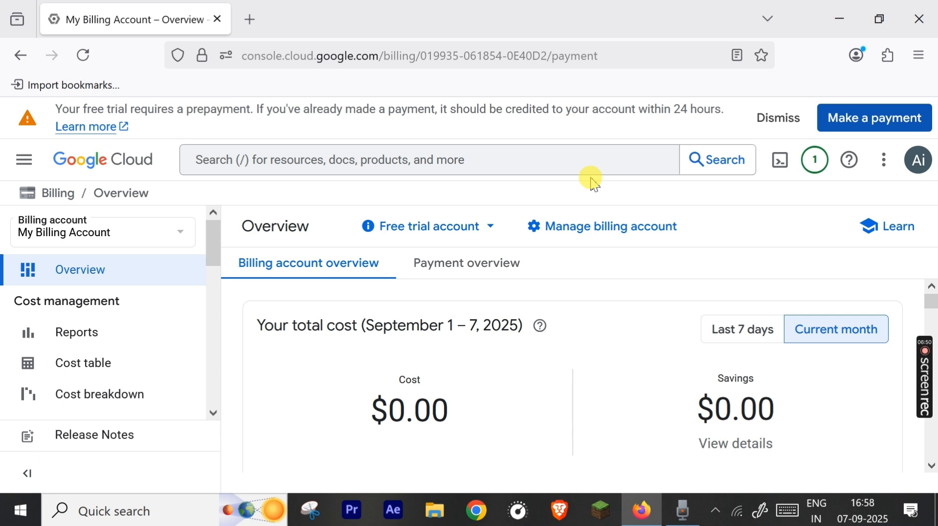
click(465, 264)
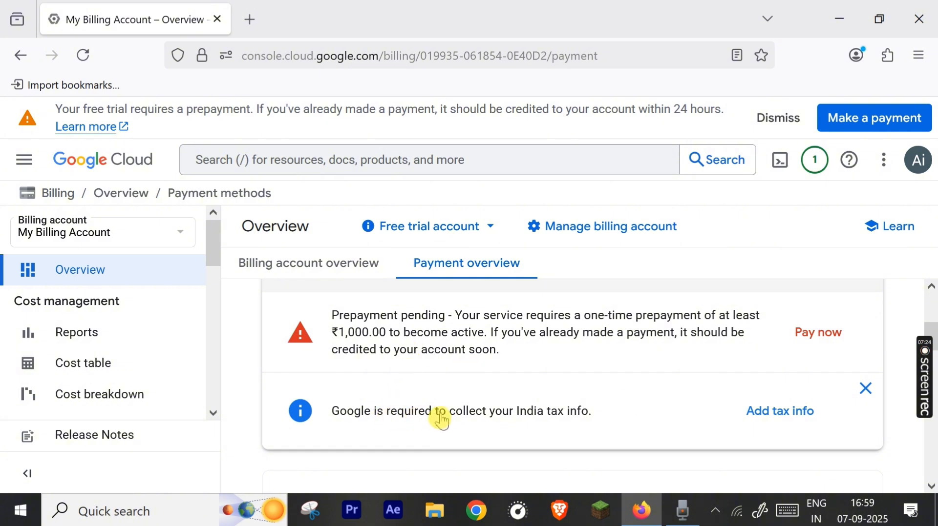
mouse_move(574, 421)
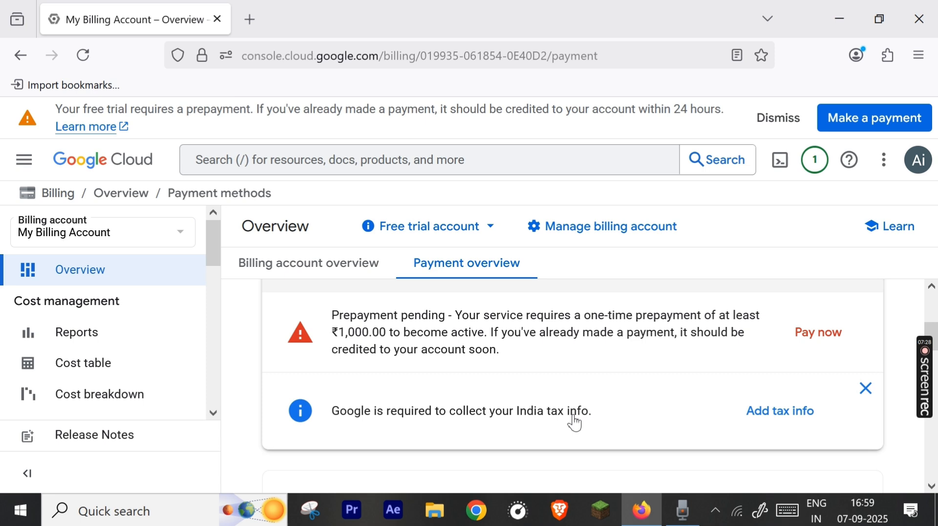
mouse_move(380, 355)
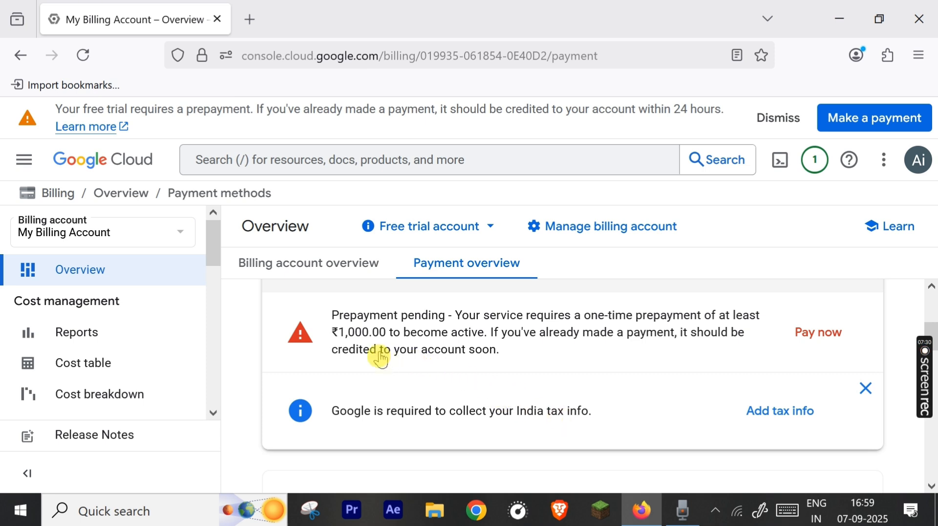
mouse_move(829, 339)
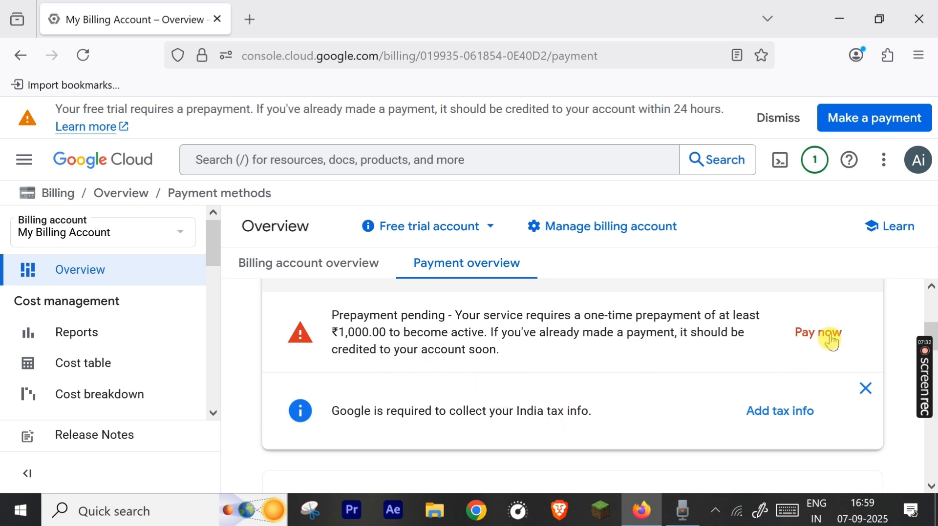
- Pay the ₹1,000.00 minimum prepayment by UPI and dismiss the success confirmation
click(818, 333)
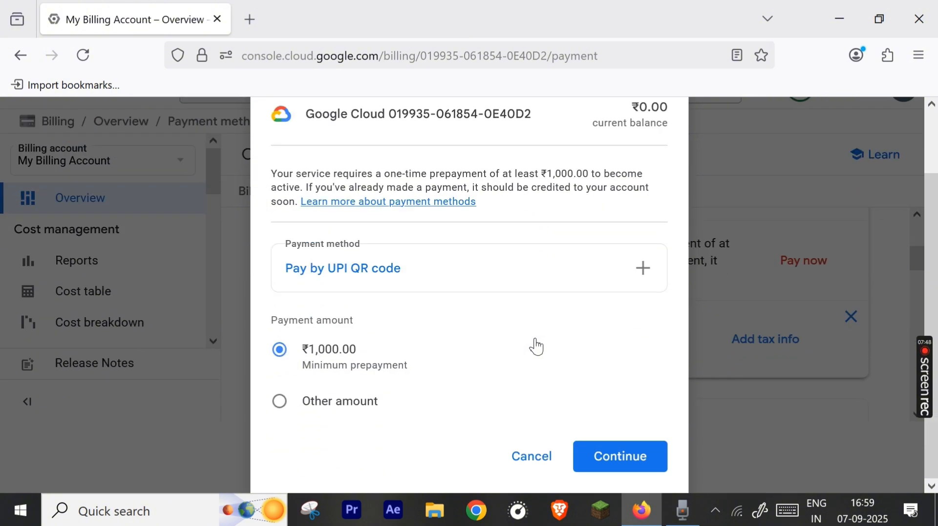
click(619, 457)
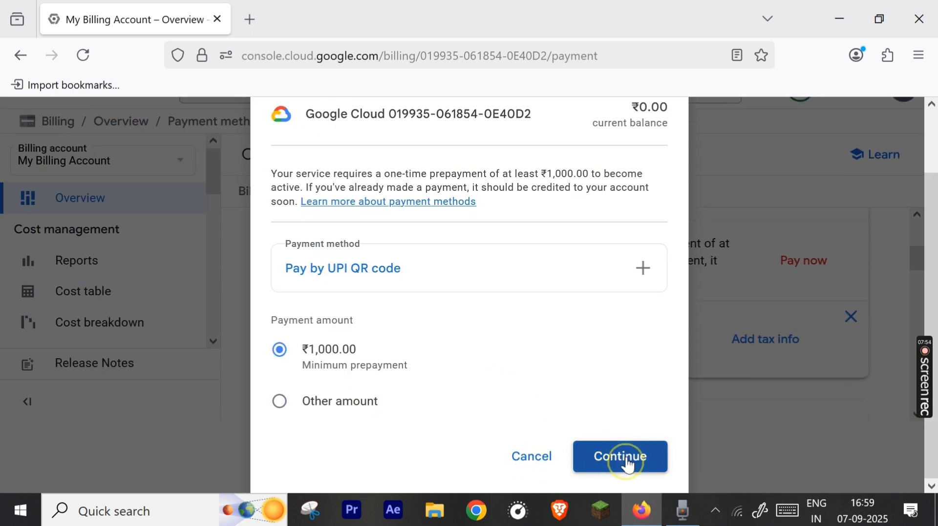
click(620, 457)
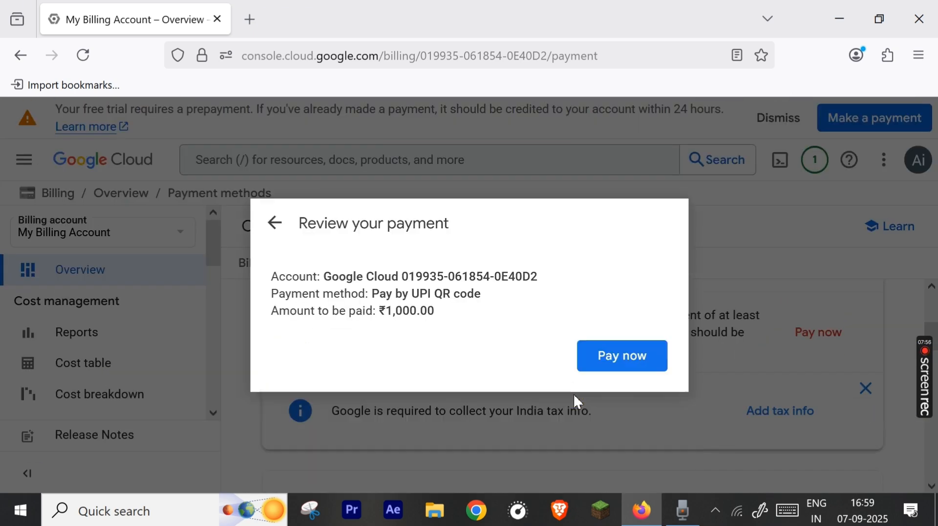
click(621, 356)
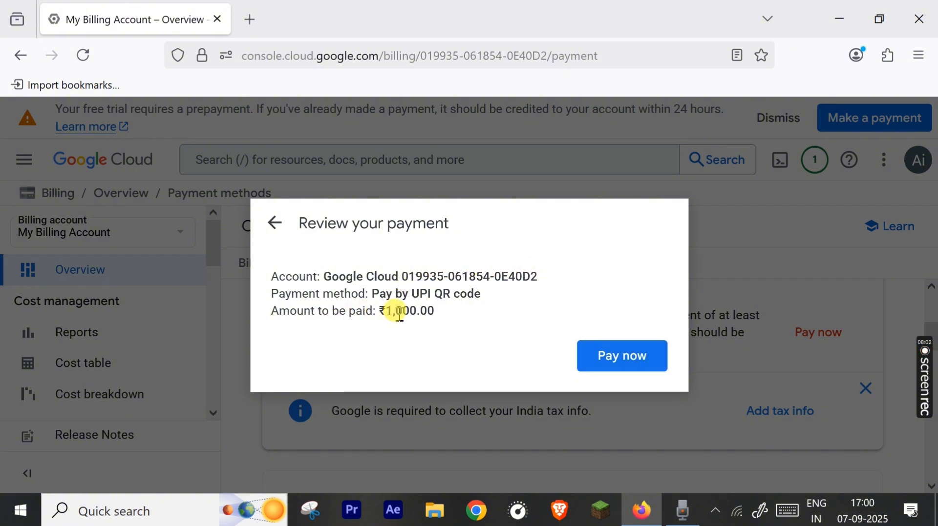
click(621, 355)
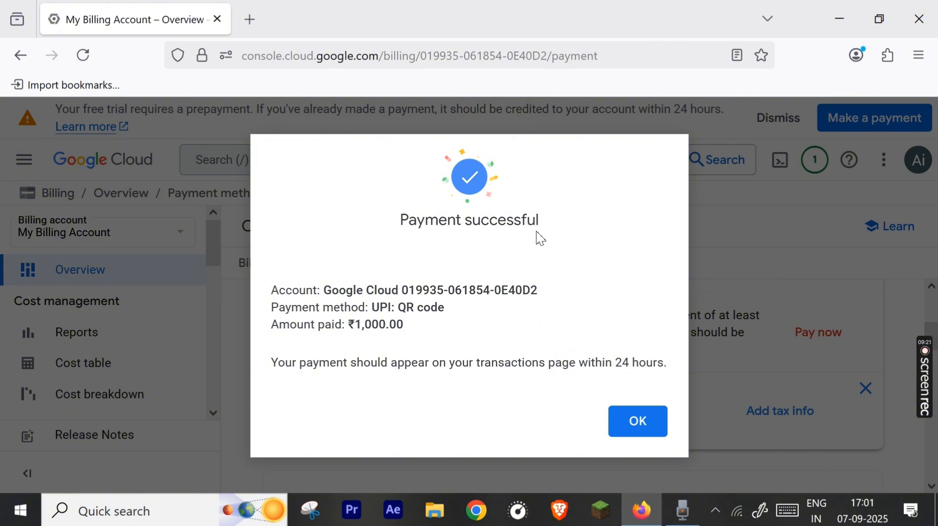
click(637, 421)
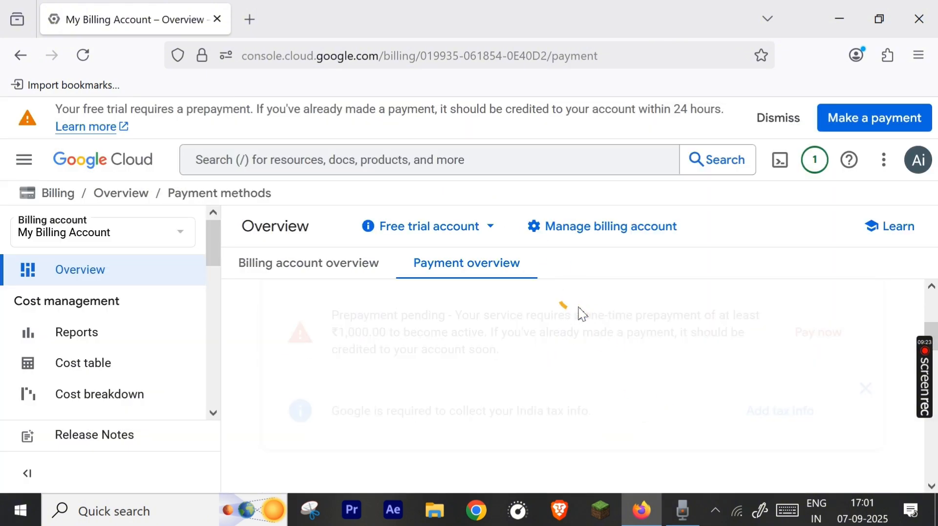
- Dismiss the prepayment notice and go to Vertex AI from the navigation menu
click(776, 118)
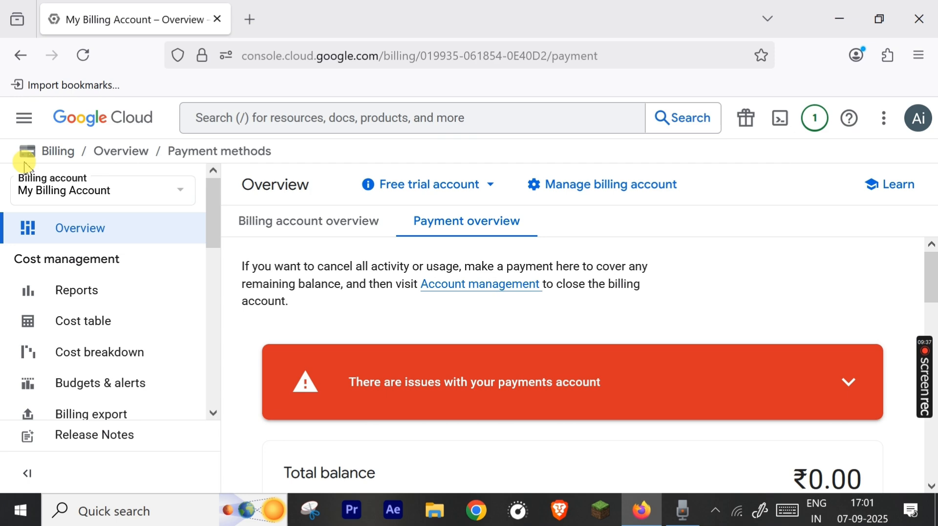
click(24, 118)
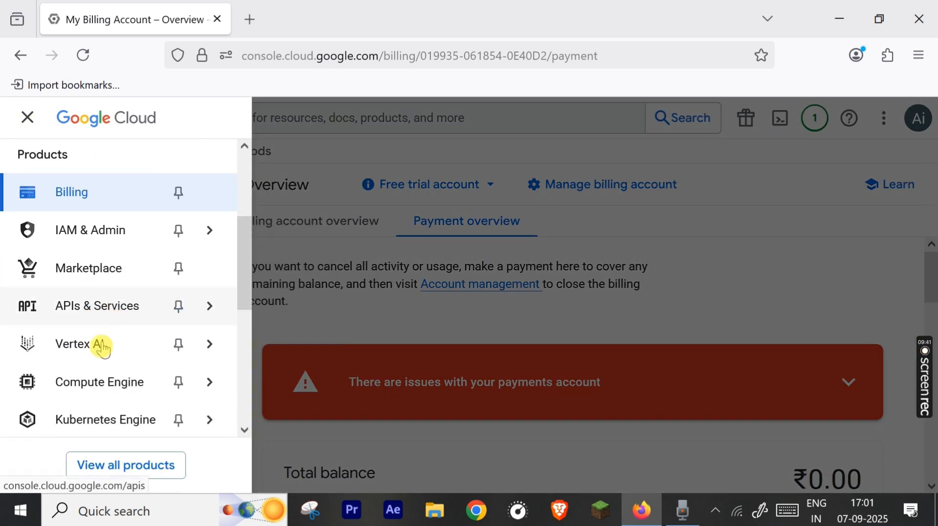
click(78, 344)
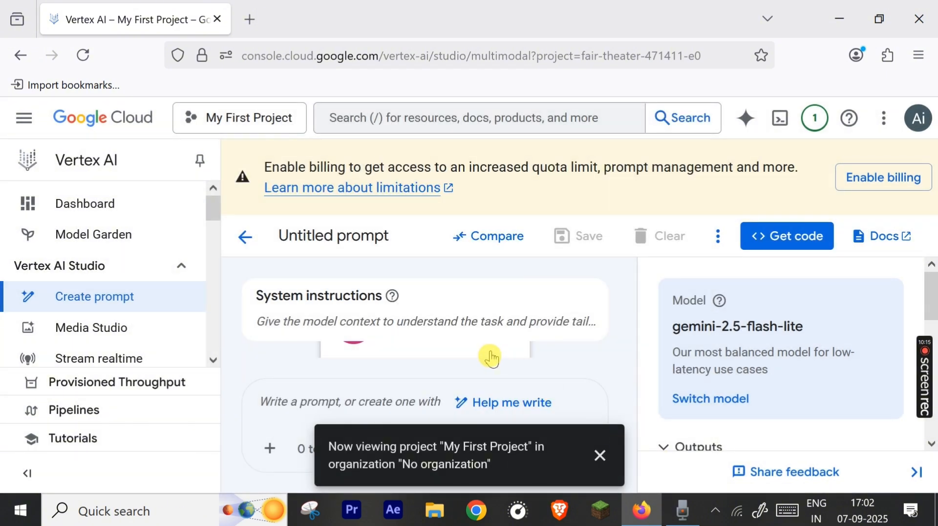
- From Media Studio, enable billing by linking My Billing Account to My First Project
click(91, 327)
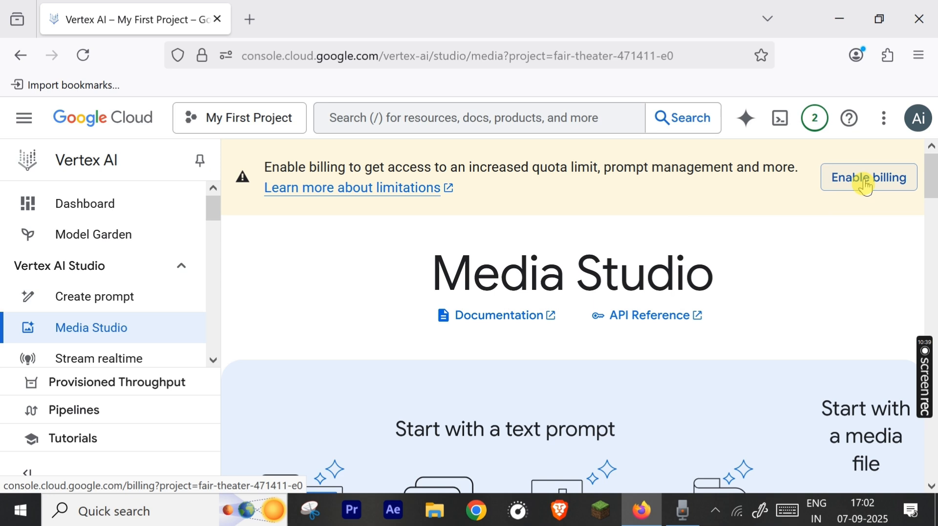
click(869, 177)
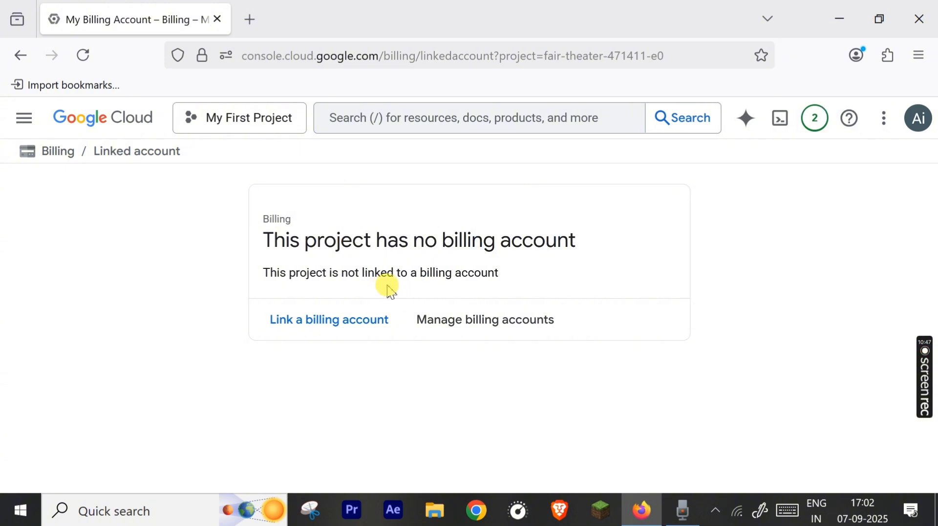
mouse_move(577, 267)
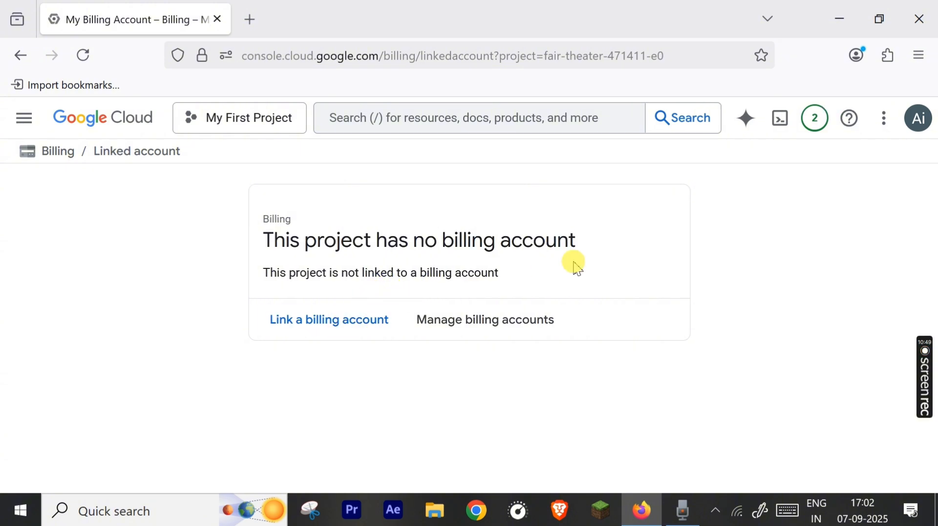
click(328, 320)
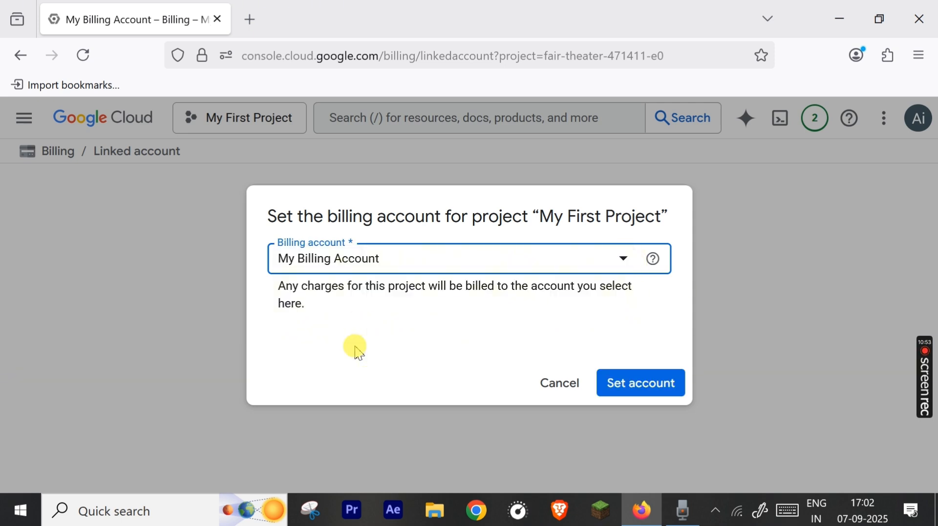
click(639, 383)
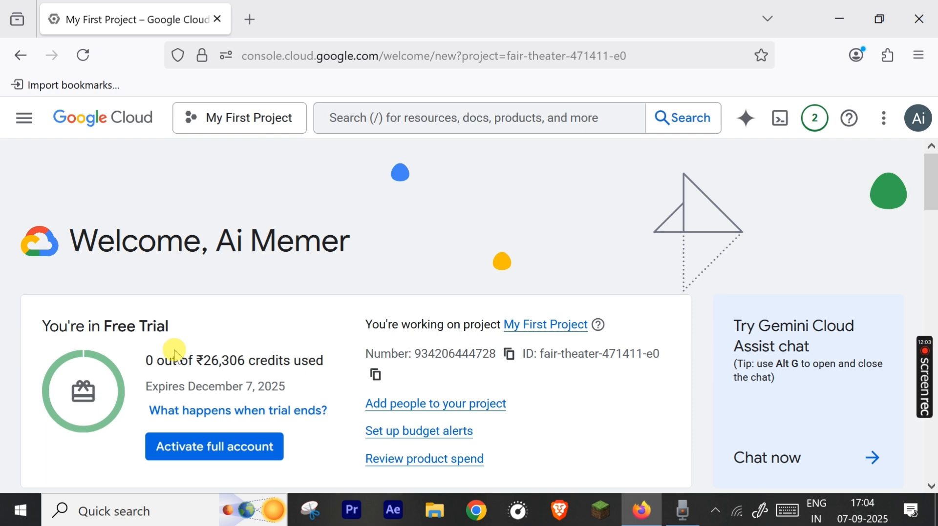
scroll(down, 3)
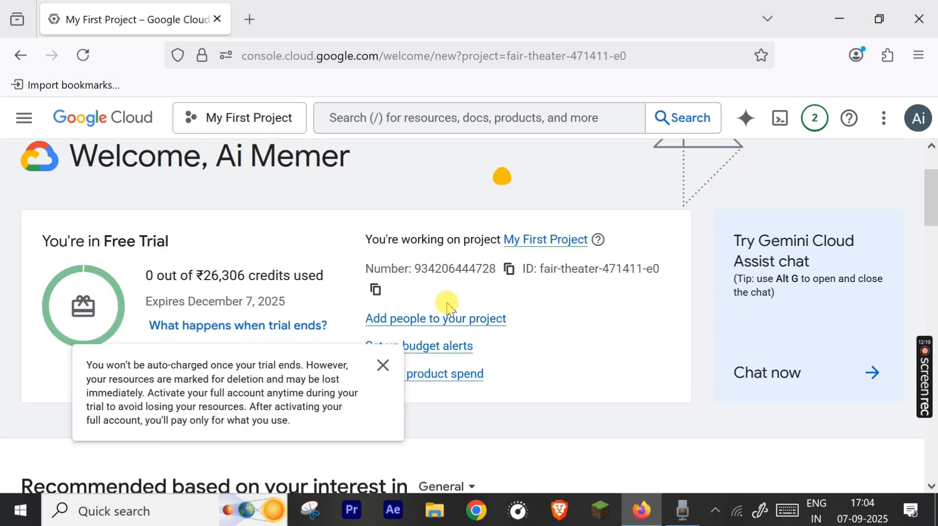
click(382, 365)
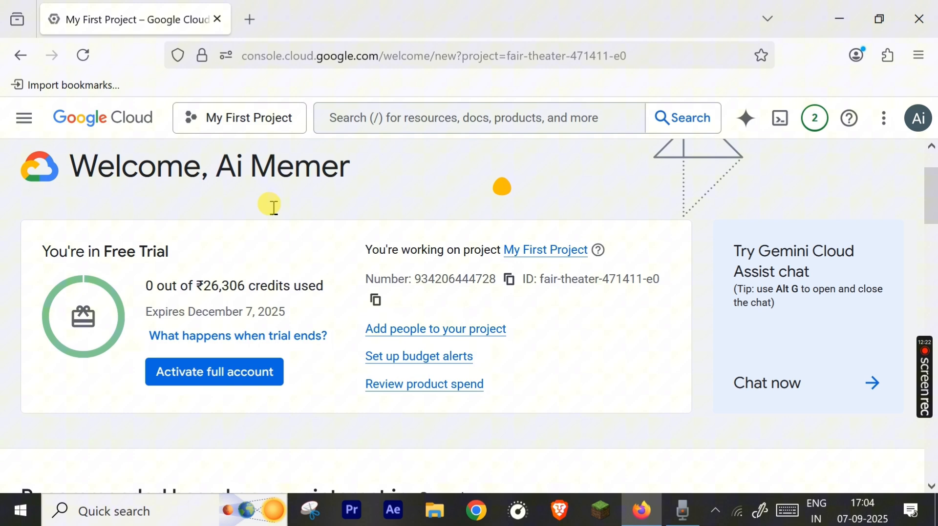
- Go to Vertex AI Media Studio from the navigation menu and view its generation options
click(24, 117)
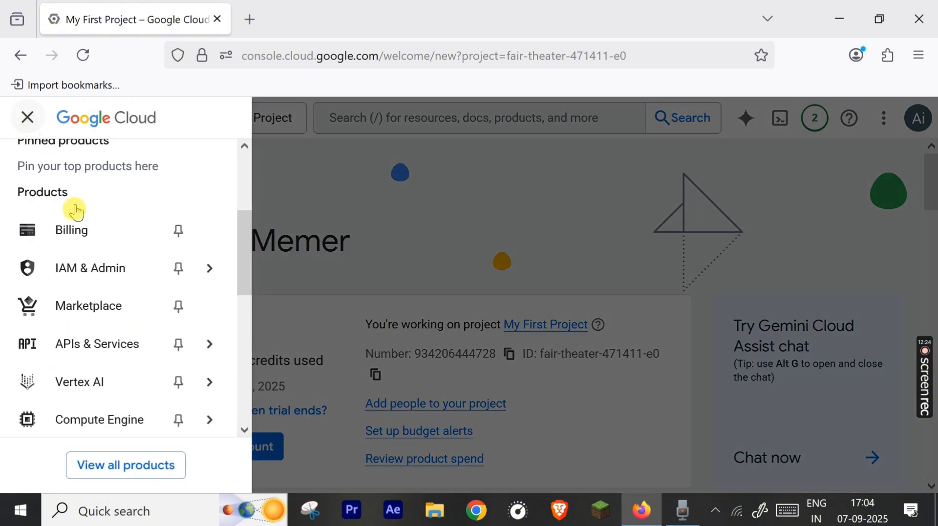
click(79, 382)
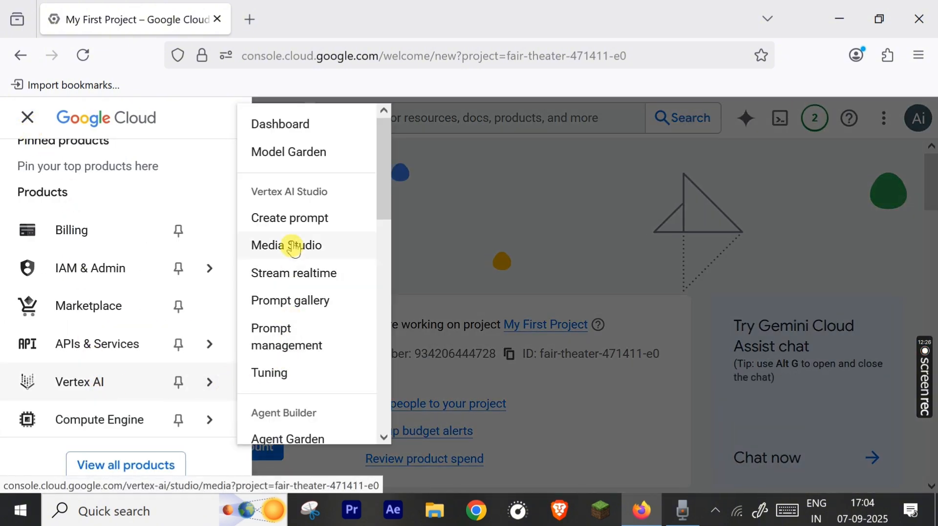
click(286, 245)
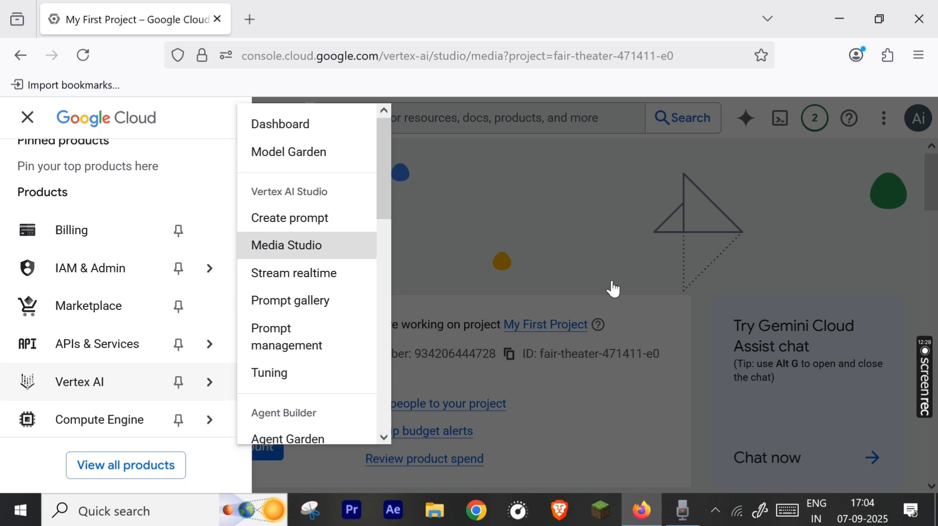
click(285, 245)
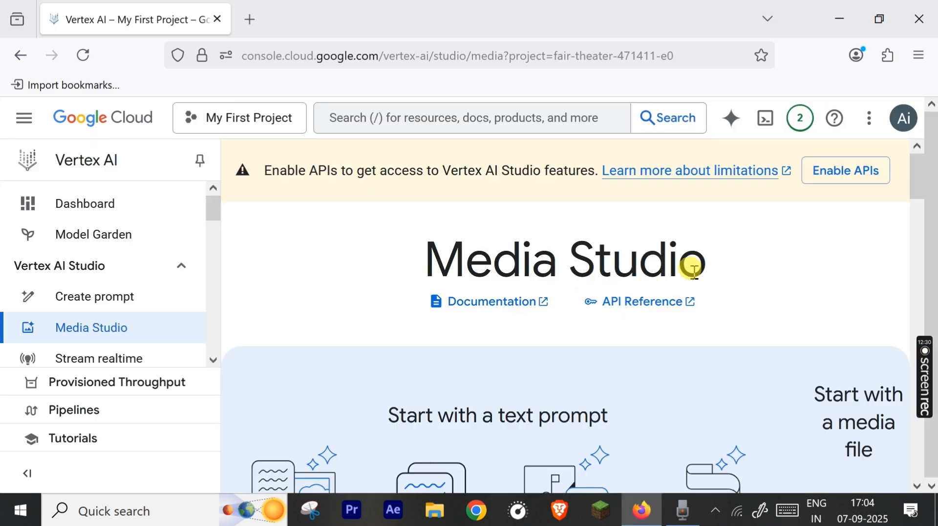
scroll(down, 3)
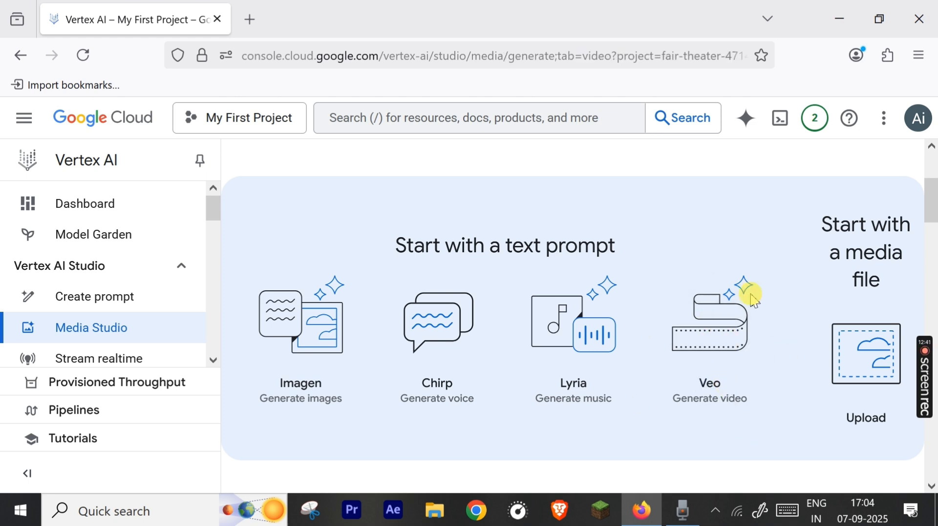
- Start a Veo video in Media Studio and browse the available Veo models
click(710, 324)
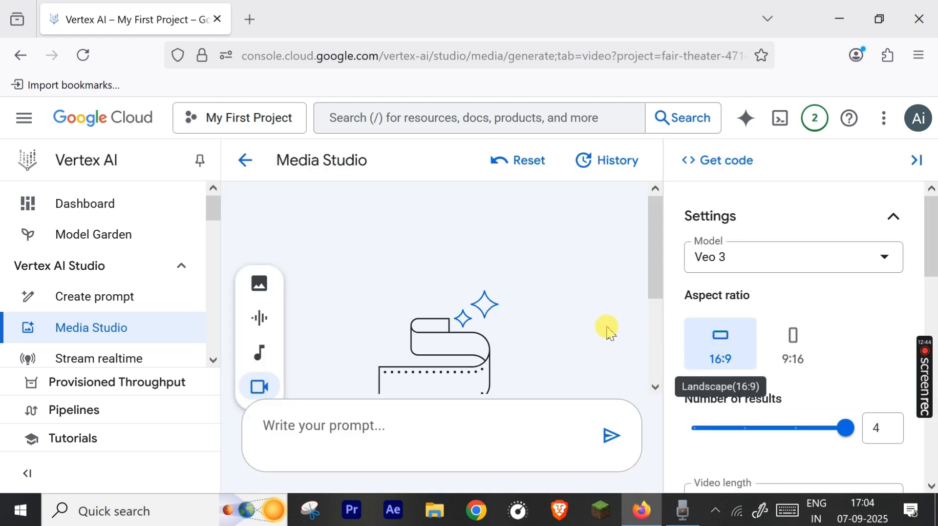
mouse_move(567, 328)
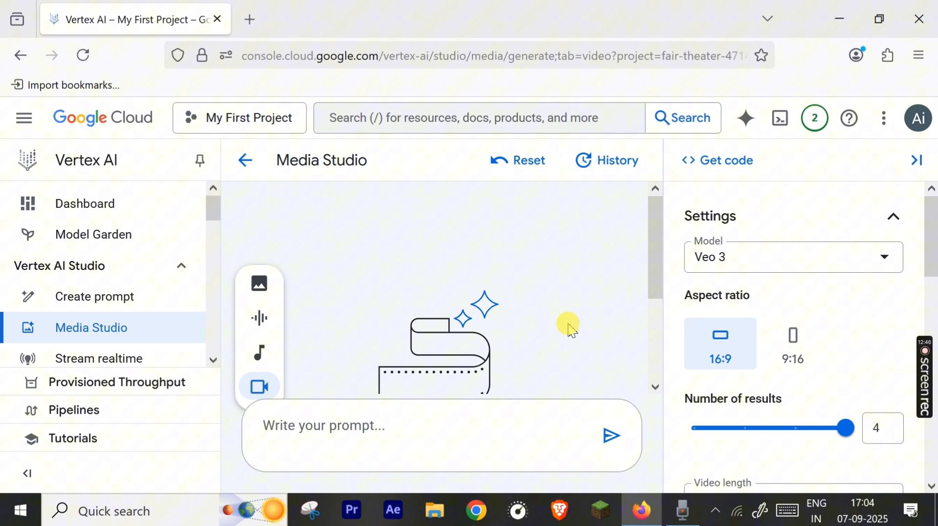
mouse_move(727, 269)
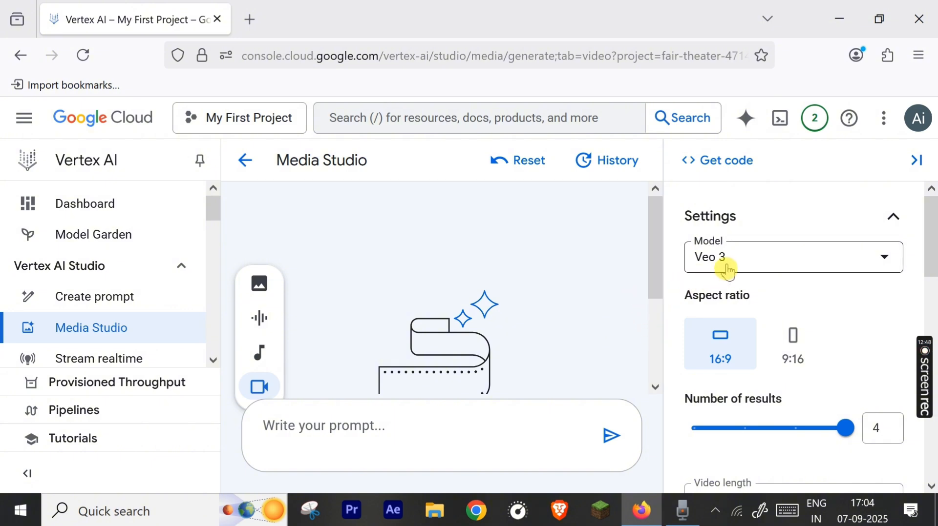
mouse_move(792, 344)
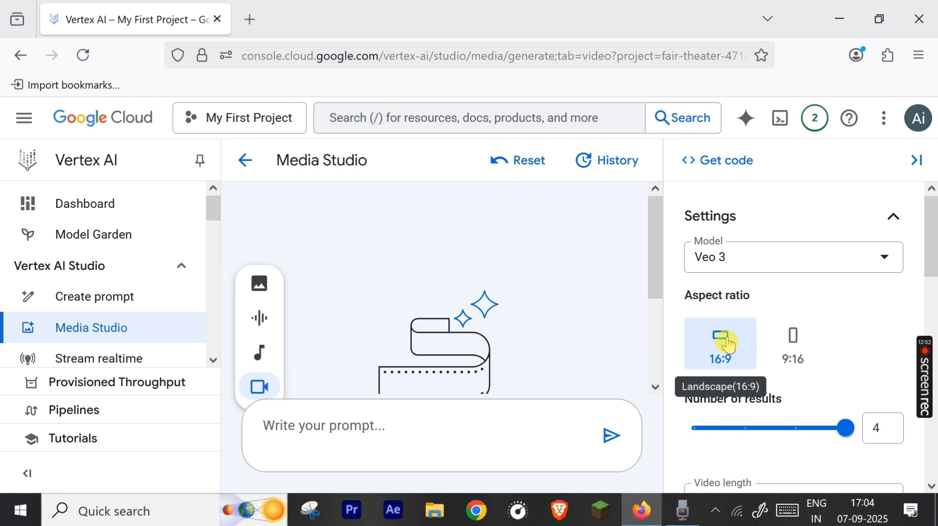
click(793, 257)
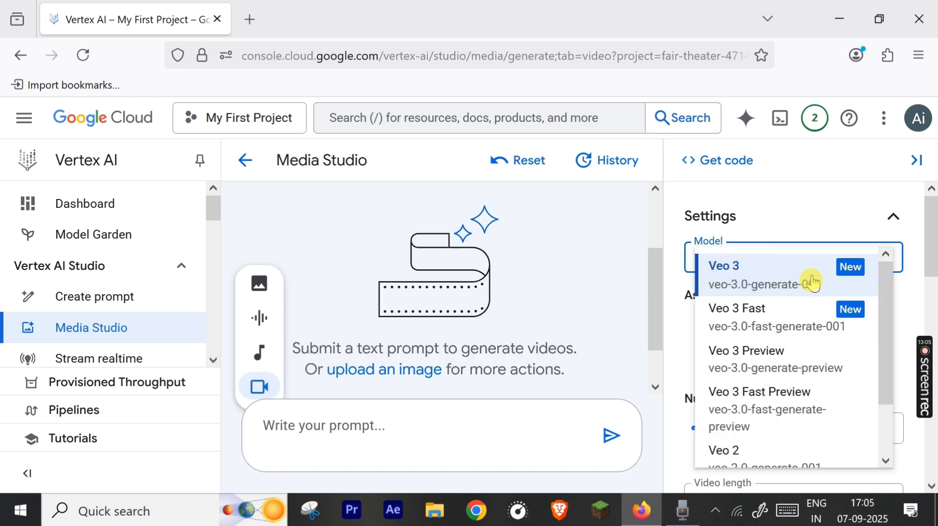
mouse_move(737, 308)
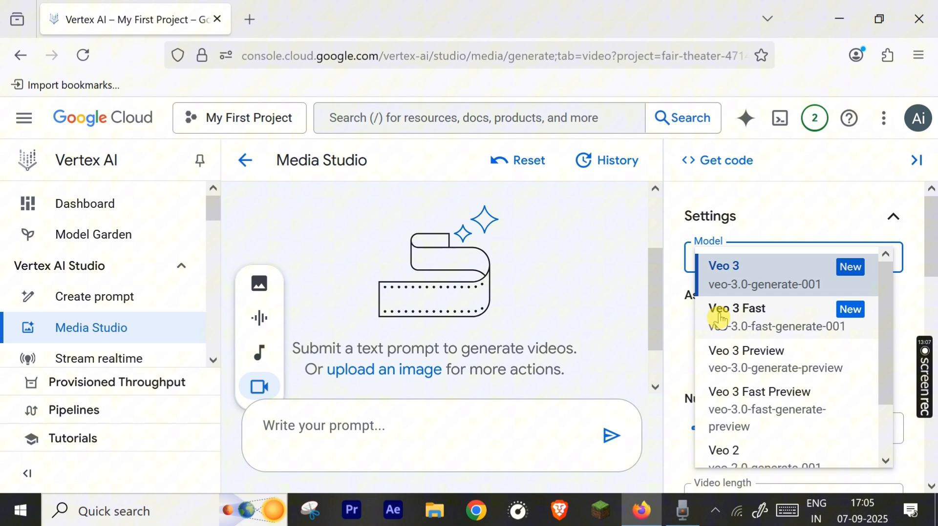
mouse_move(726, 359)
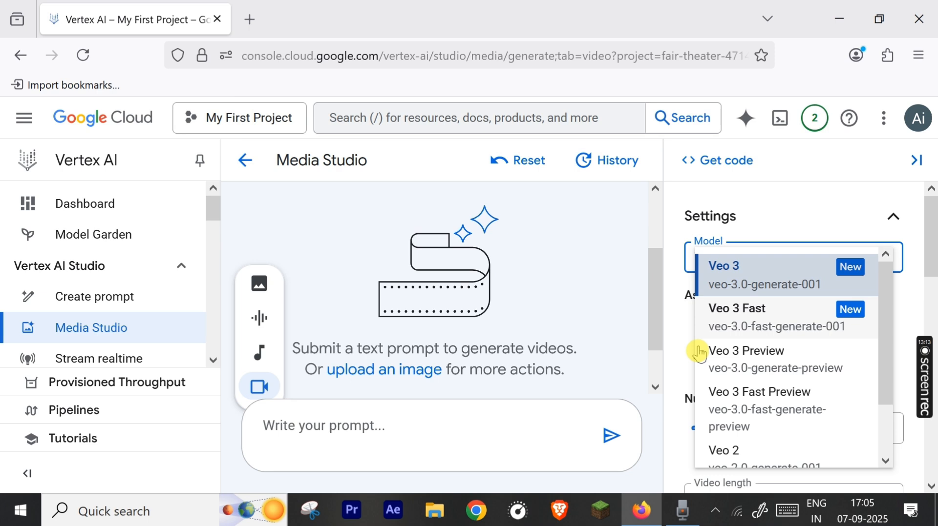
mouse_move(708, 400)
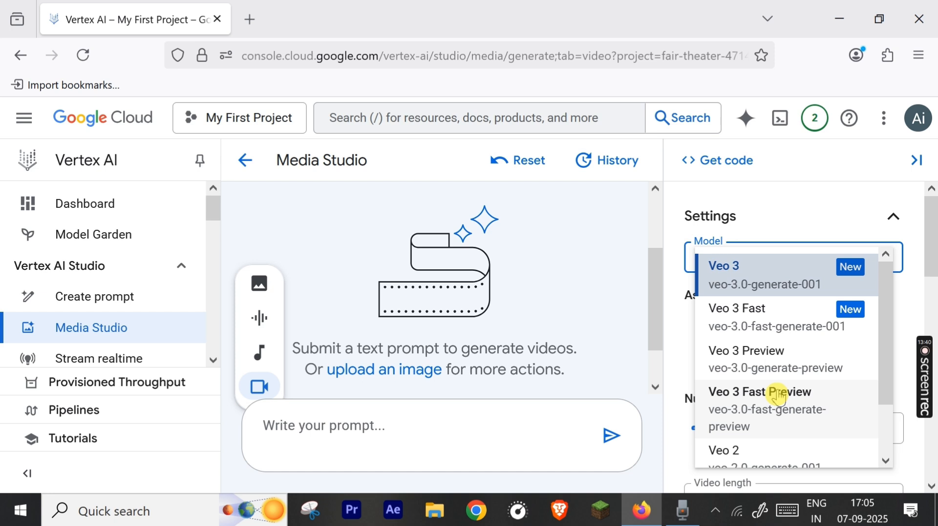
scroll(down, 3)
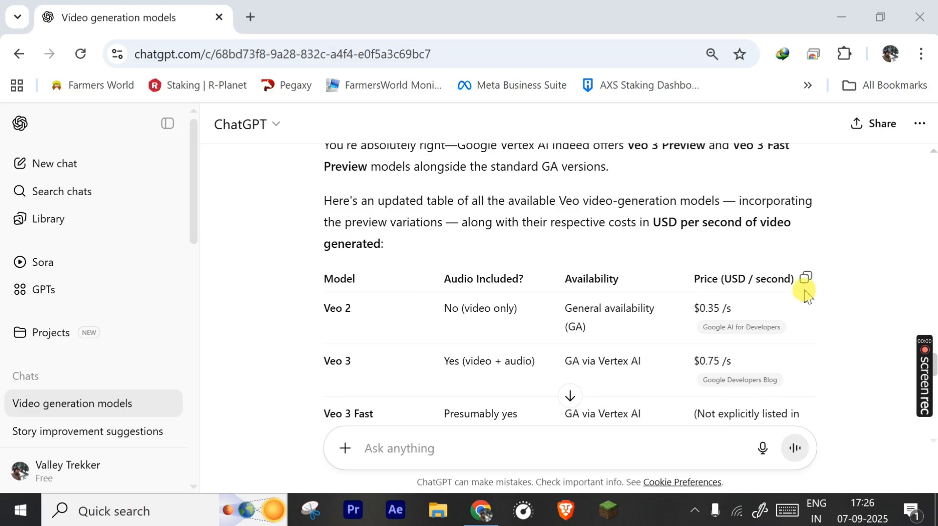
scroll(down, 3)
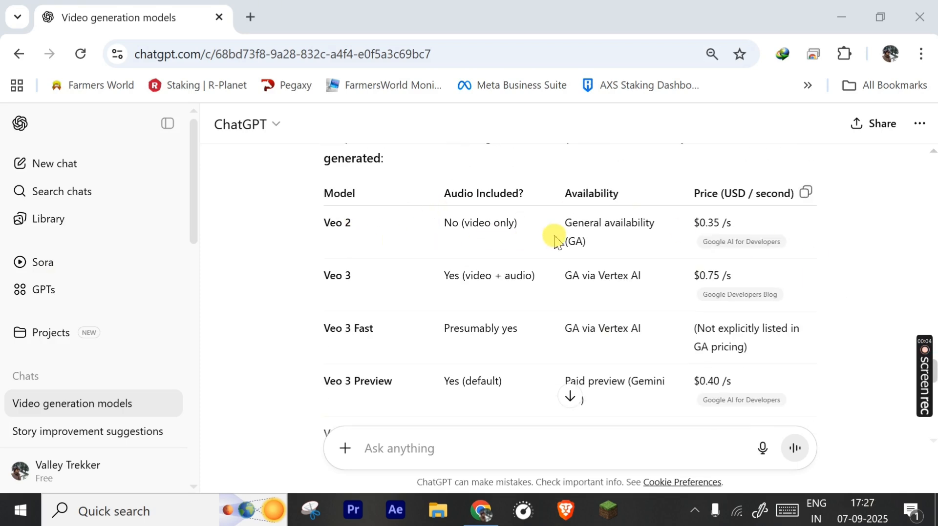
mouse_move(910, 227)
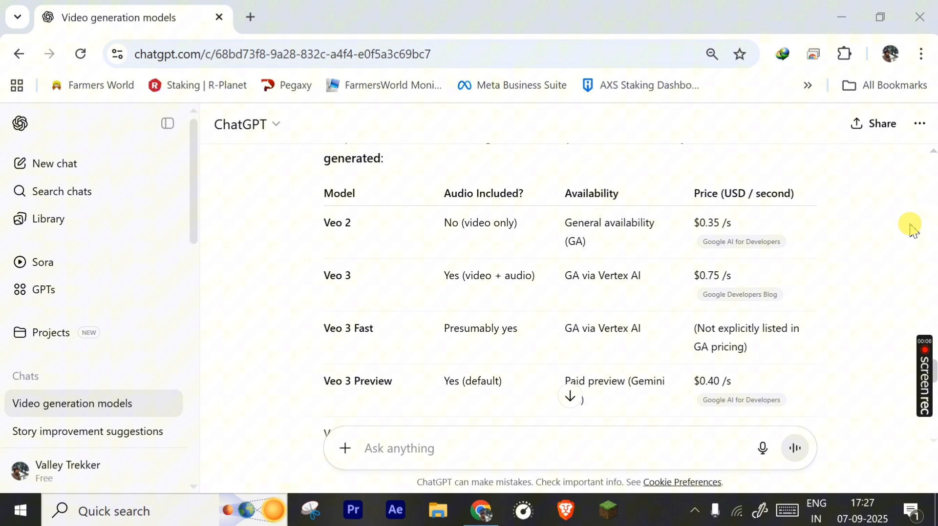
scroll(down, 3)
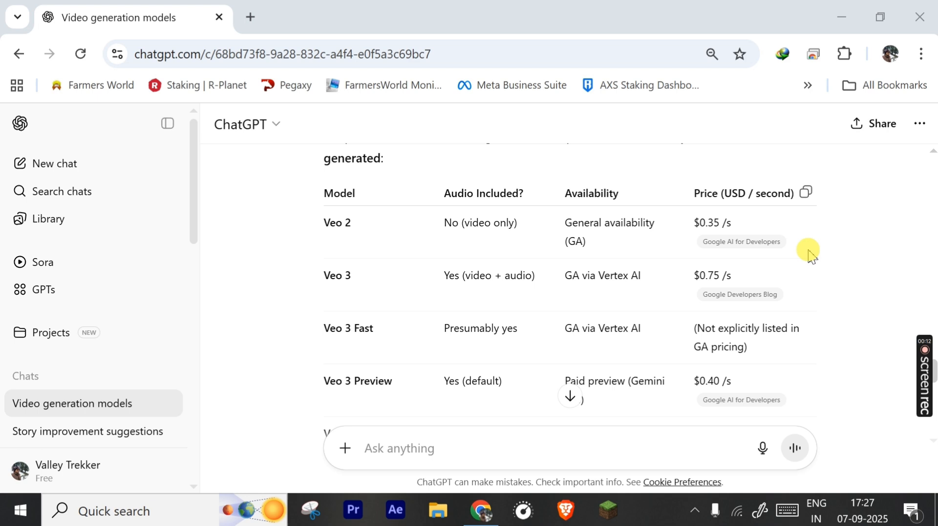
mouse_move(863, 281)
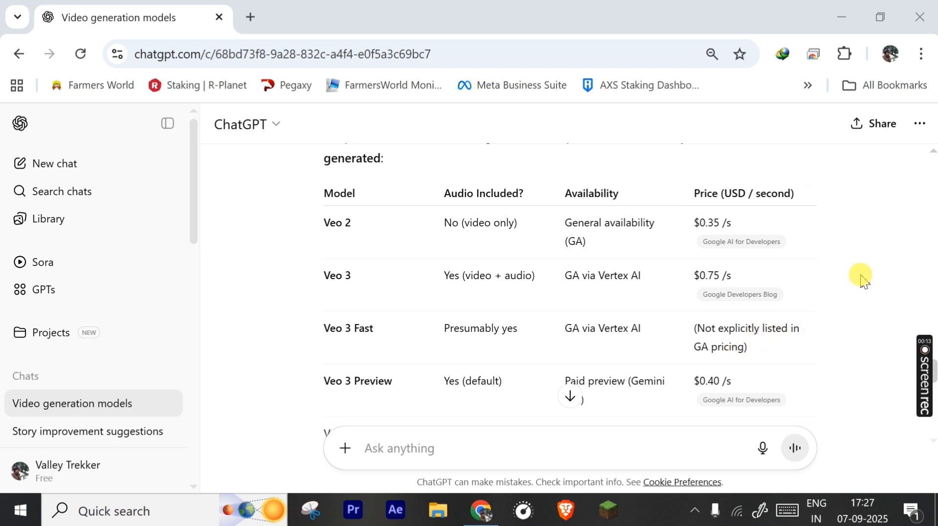
scroll(down, 3)
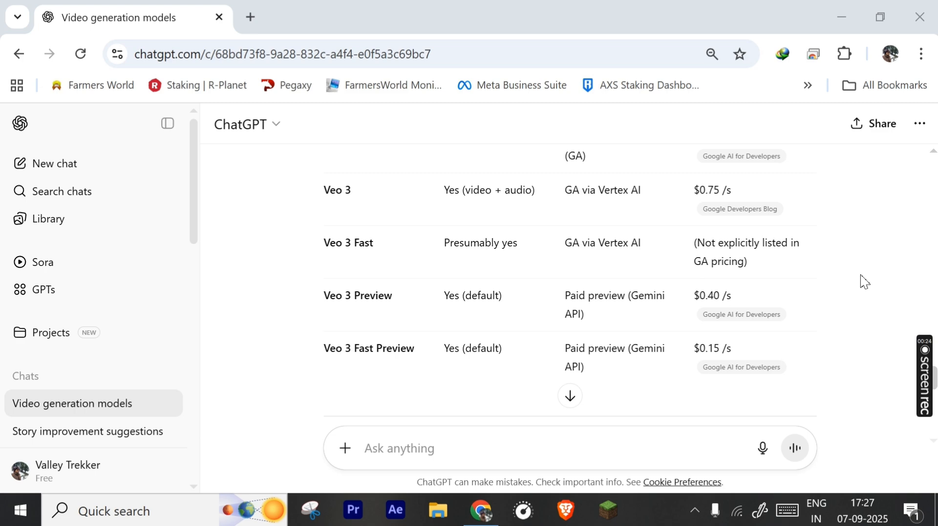
scroll(up, 3)
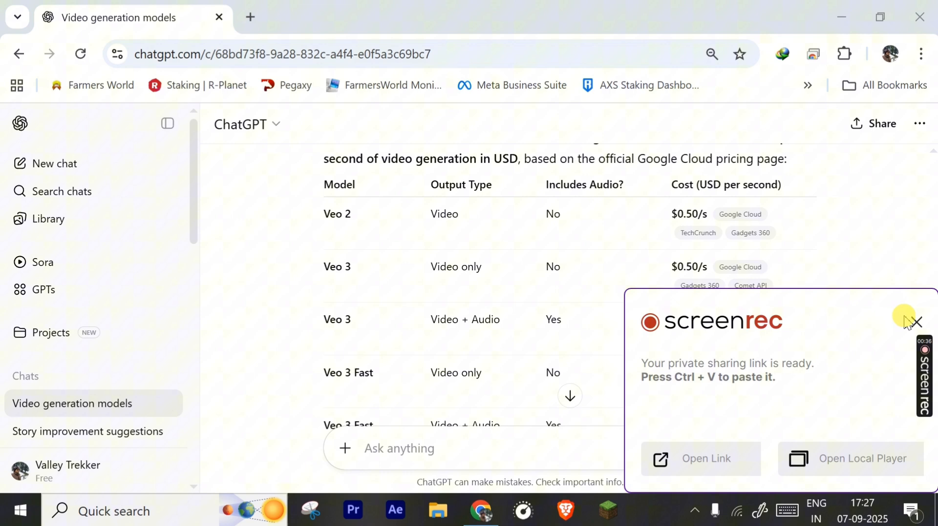
click(912, 323)
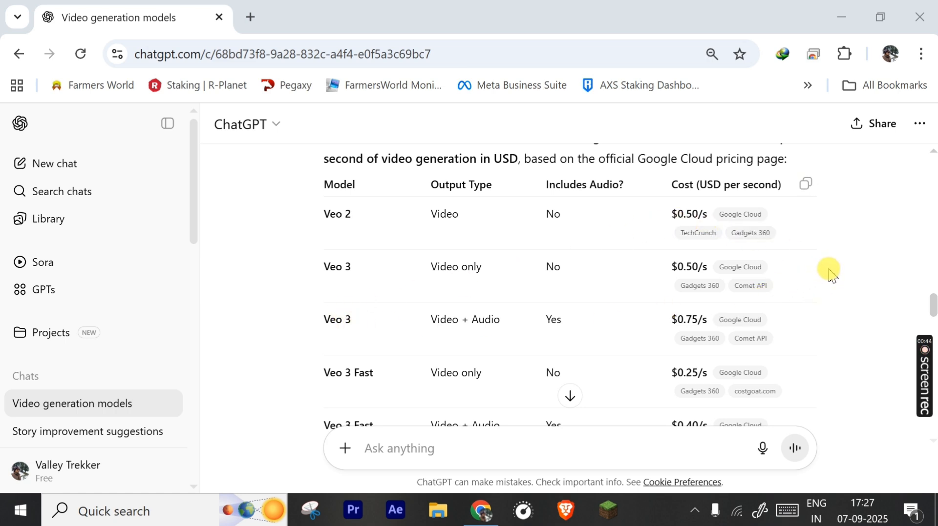
mouse_move(698, 232)
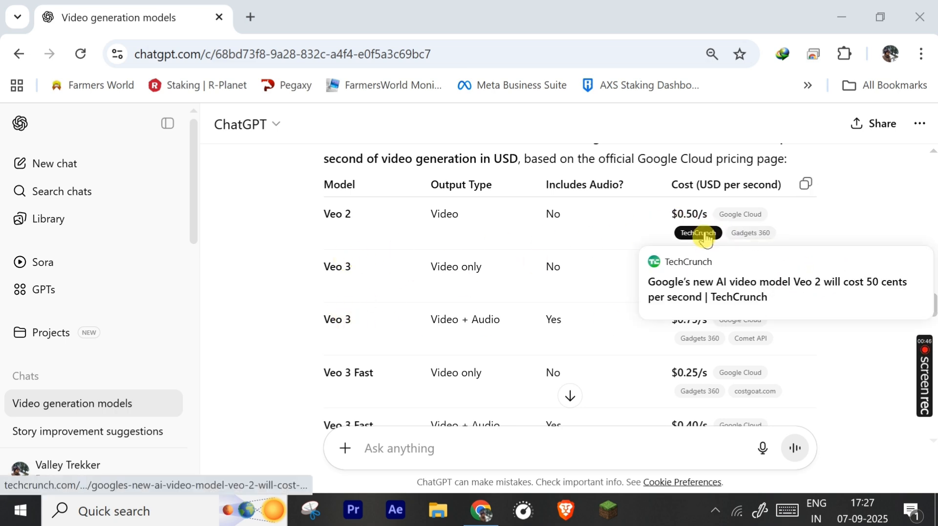
mouse_move(665, 290)
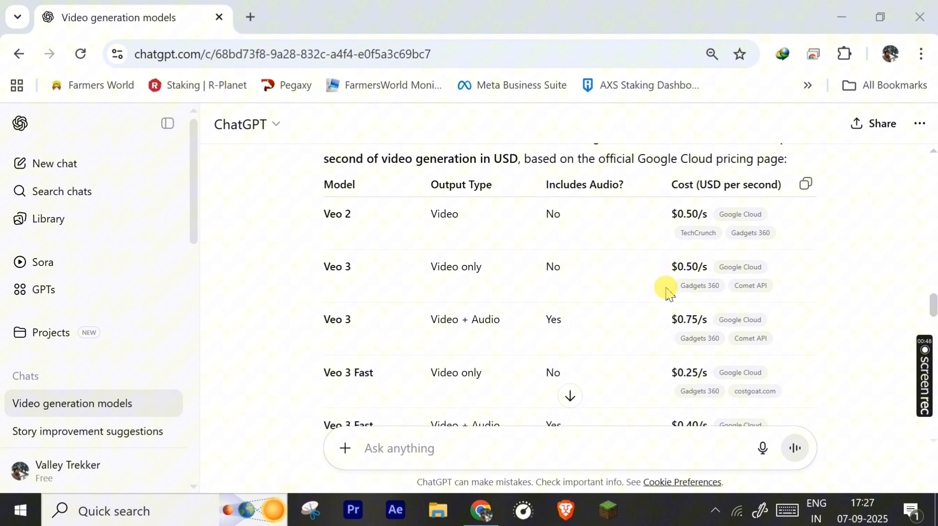
mouse_move(682, 326)
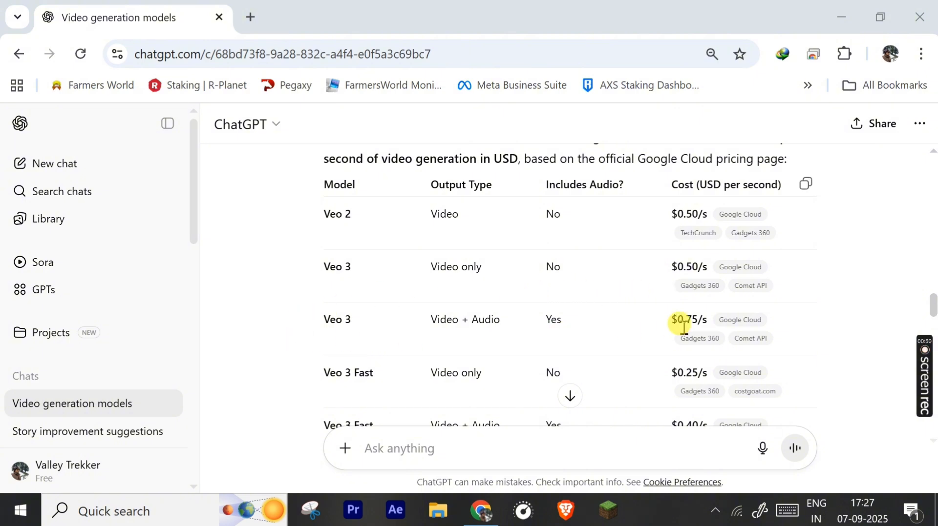
scroll(down, 3)
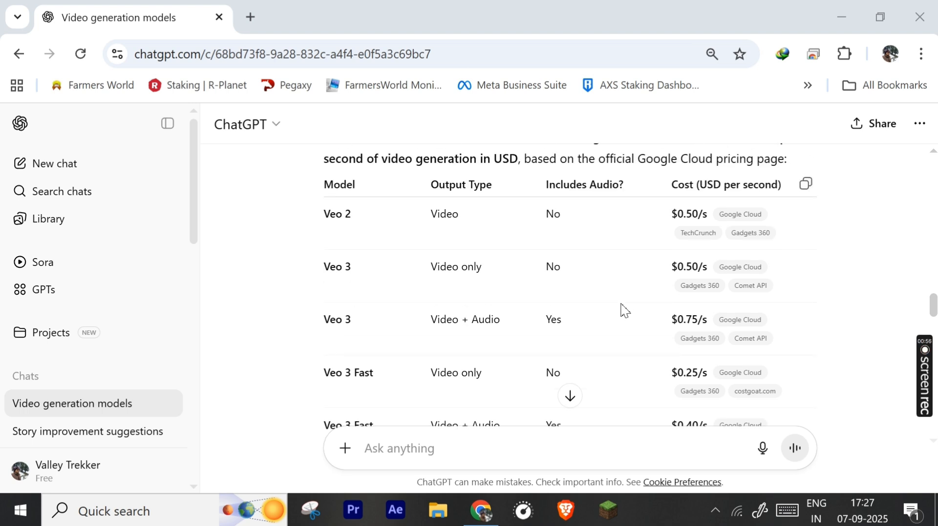
scroll(down, 3)
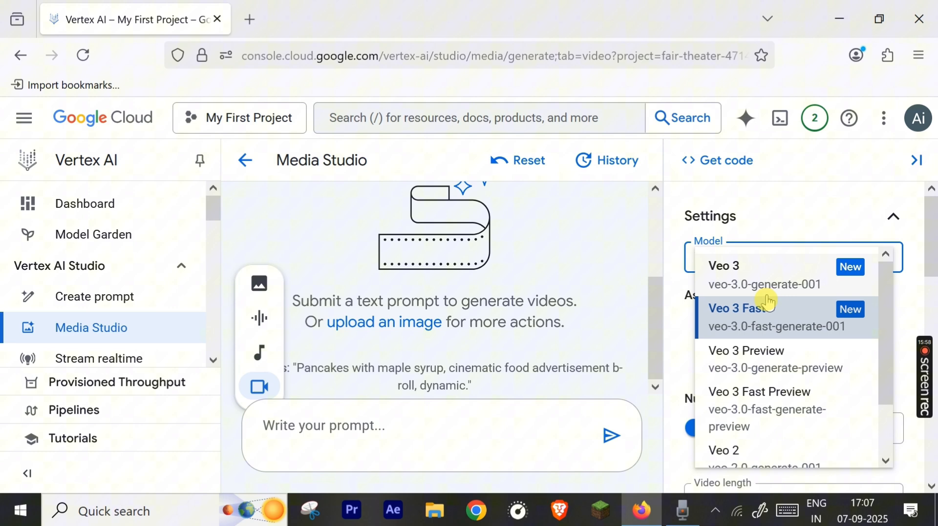
- Choose Veo 3 Fast as the model and keep the number of results at 1
click(741, 307)
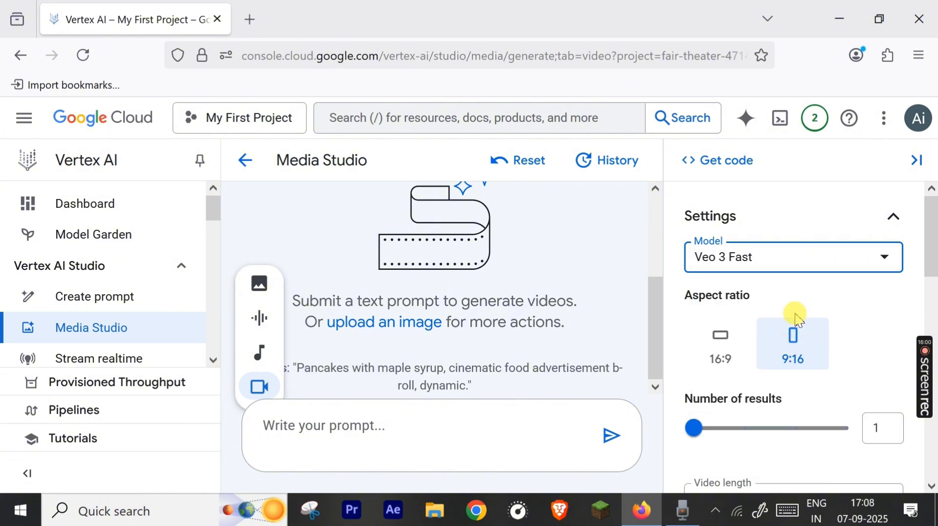
scroll(down, 3)
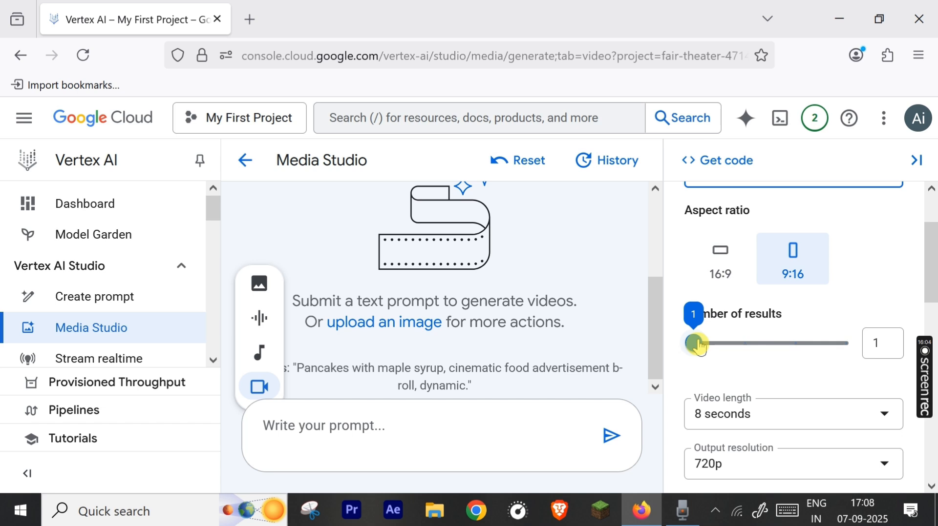
drag(698, 343, 795, 343)
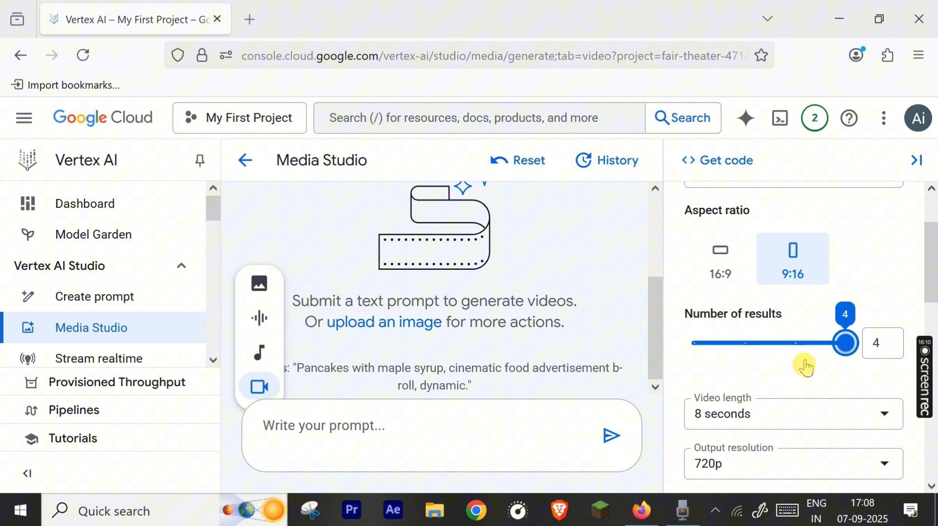
drag(845, 343, 745, 343)
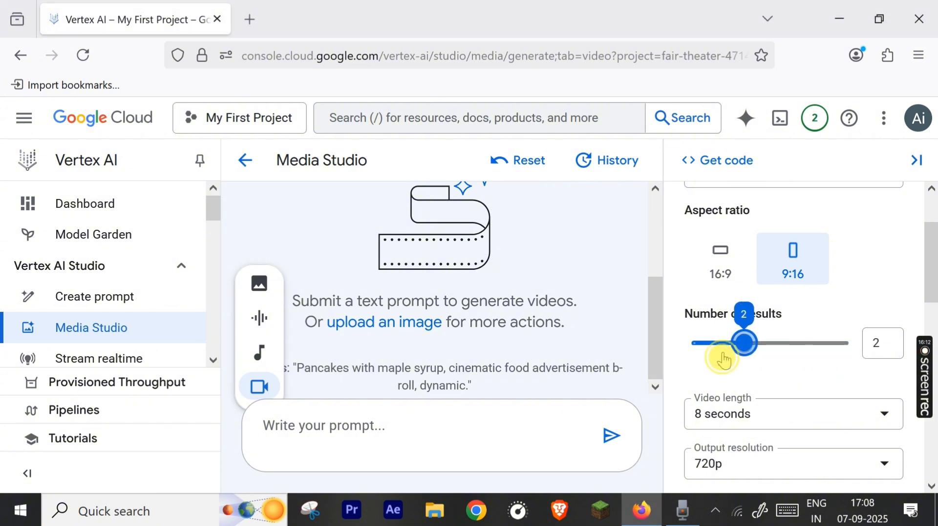
drag(745, 341, 692, 342)
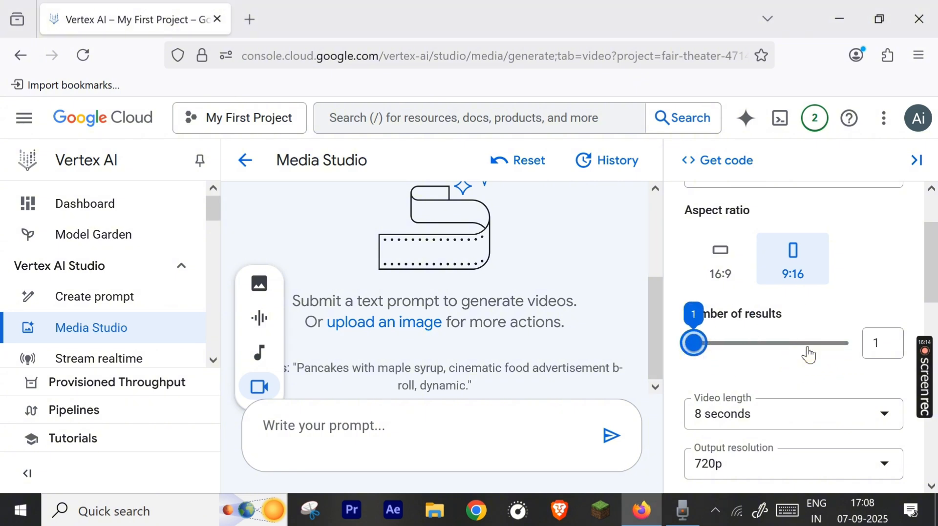
- Set video length 8 seconds, resolution 1080p, and keep audio generation on
click(790, 413)
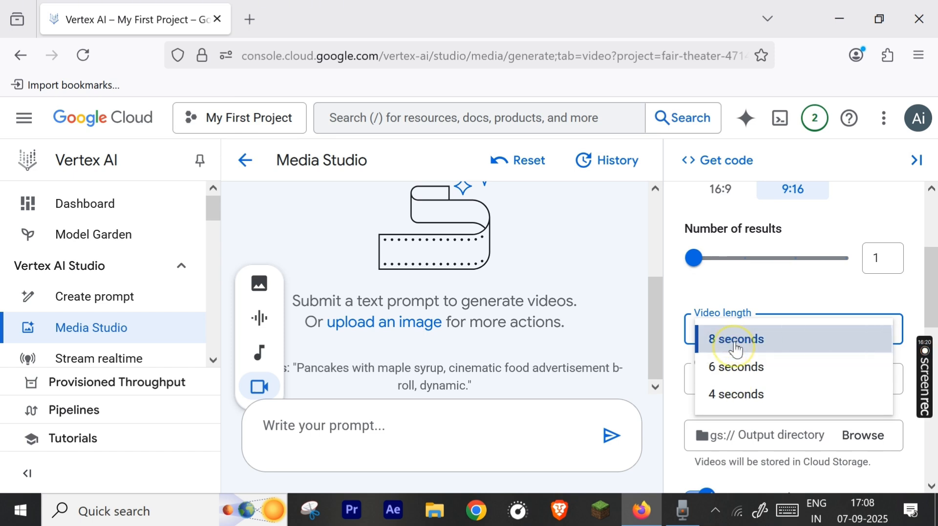
click(737, 339)
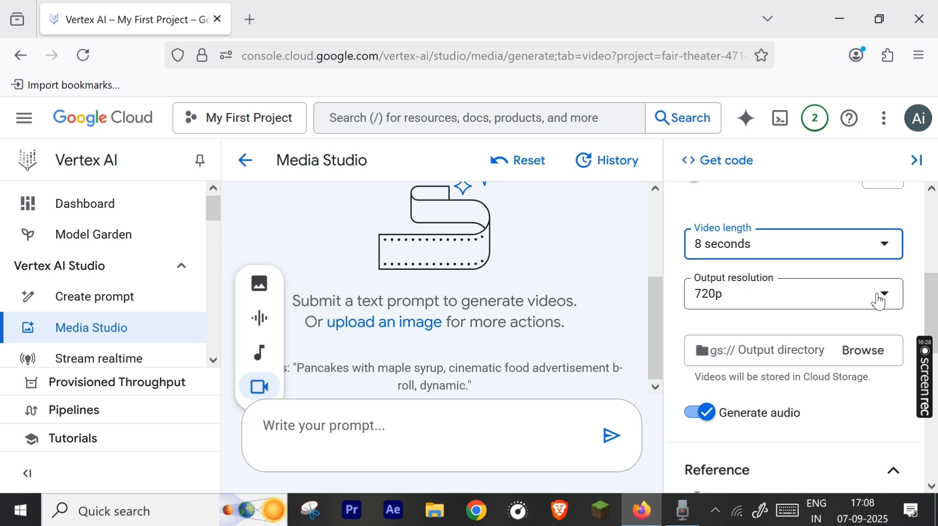
click(792, 293)
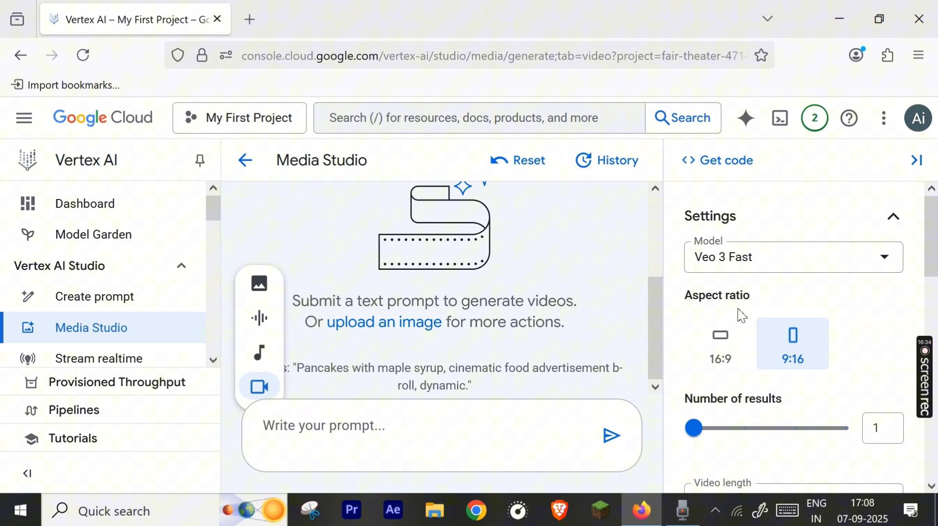
scroll(down, 3)
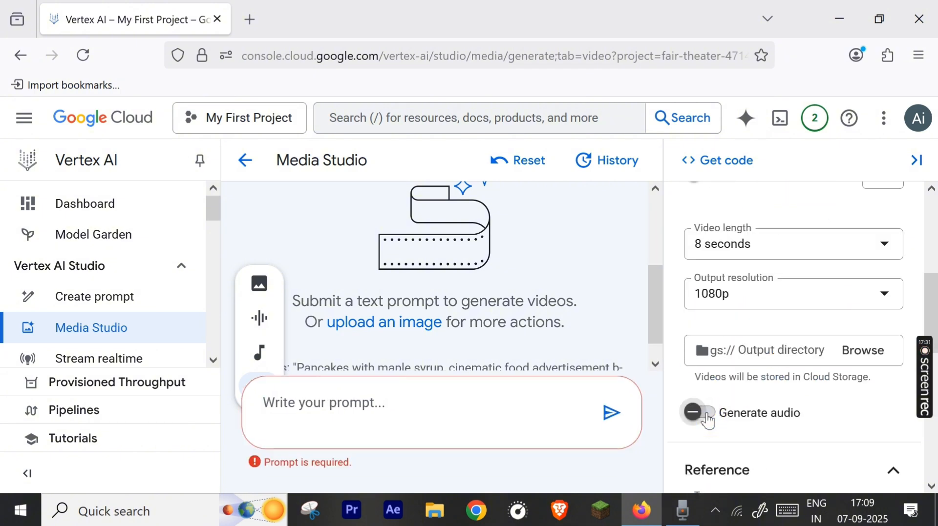
click(698, 413)
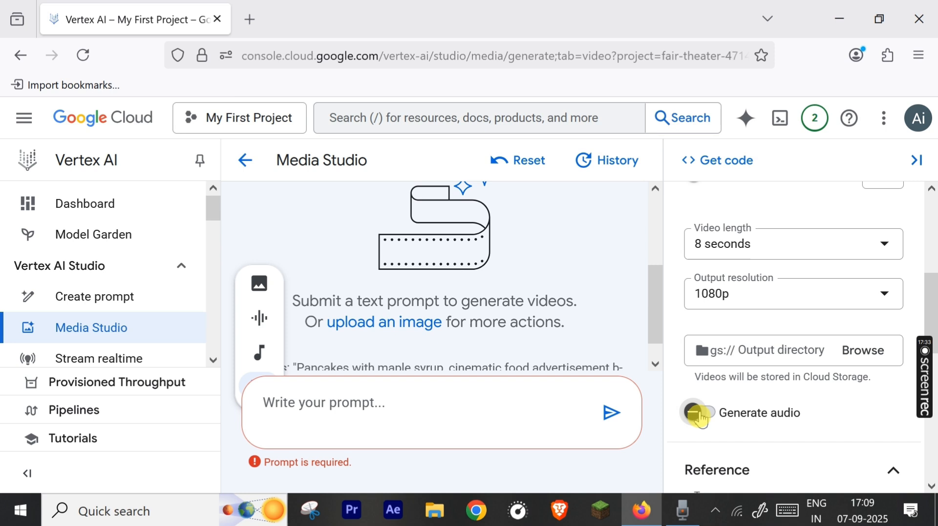
click(698, 413)
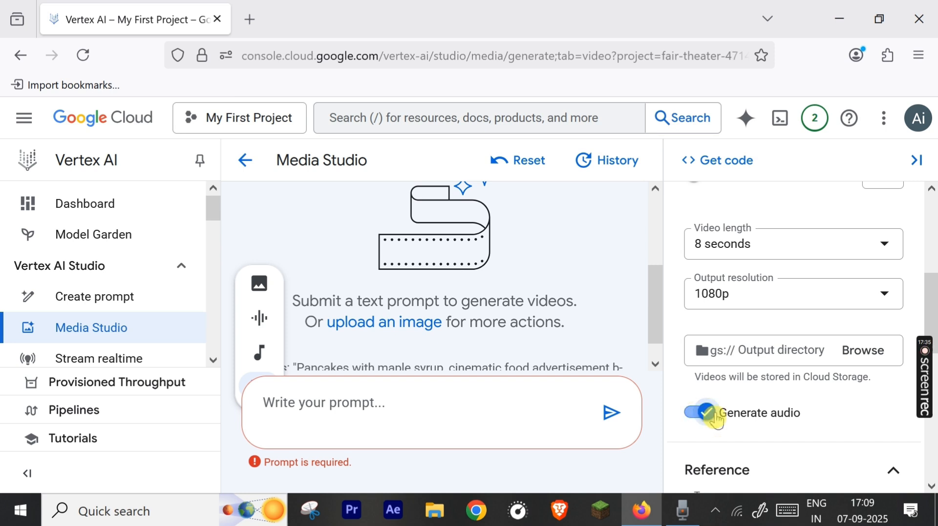
- Enter the prompt 'A morning time sunrise video. no black borders in video'
text(A m)
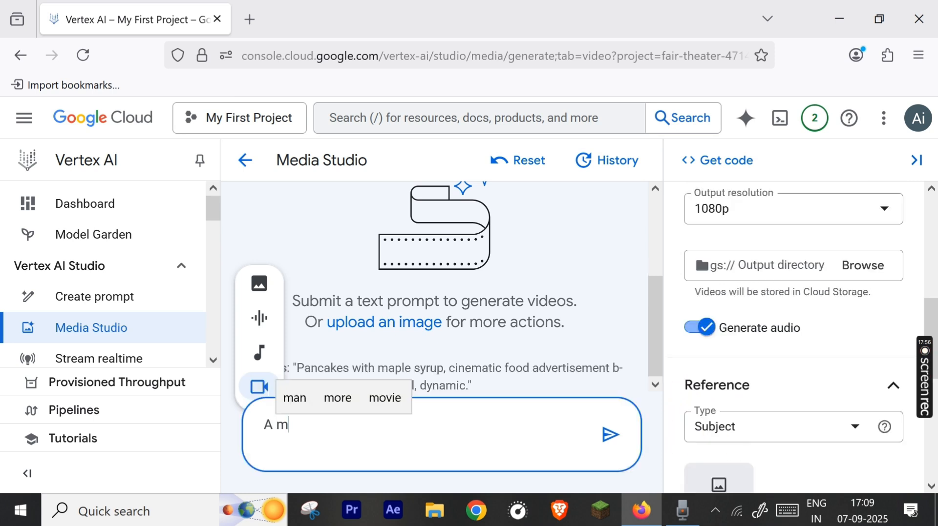
text(orning)
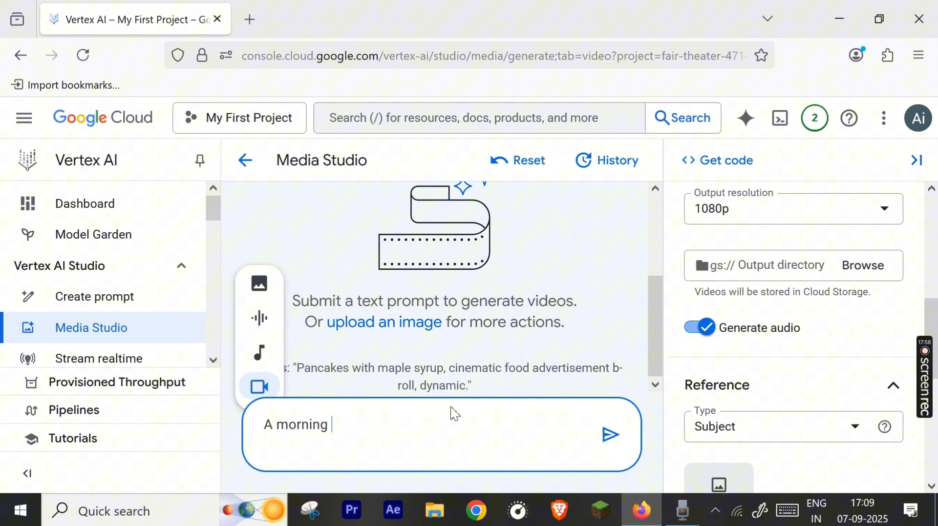
text(time)
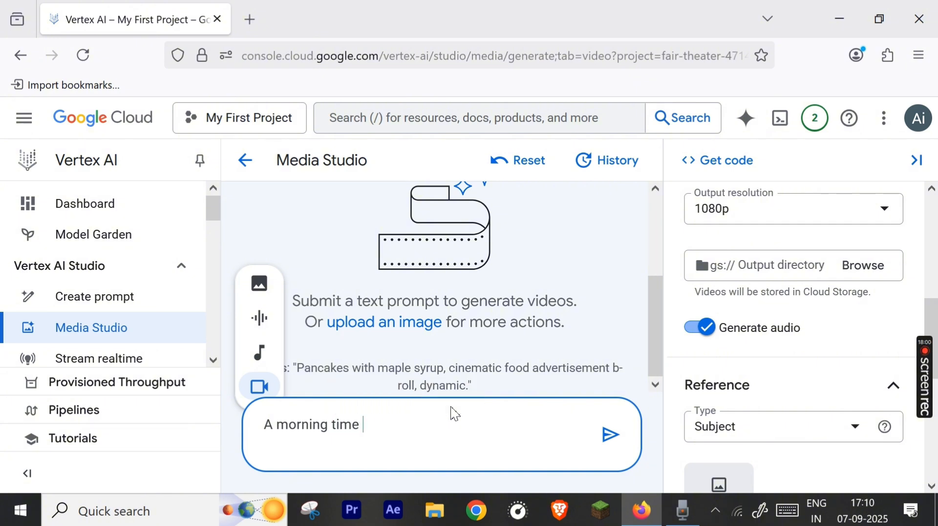
text(sunrise video .)
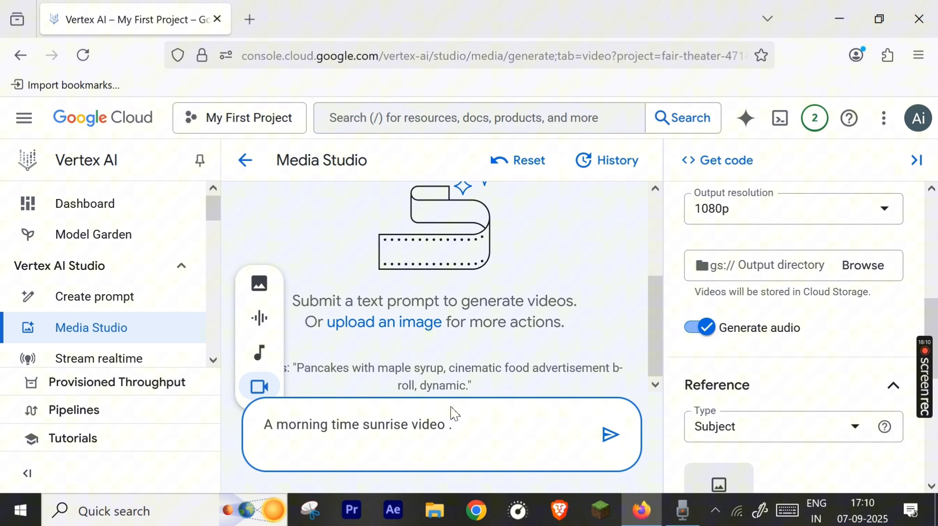
text(no bla)
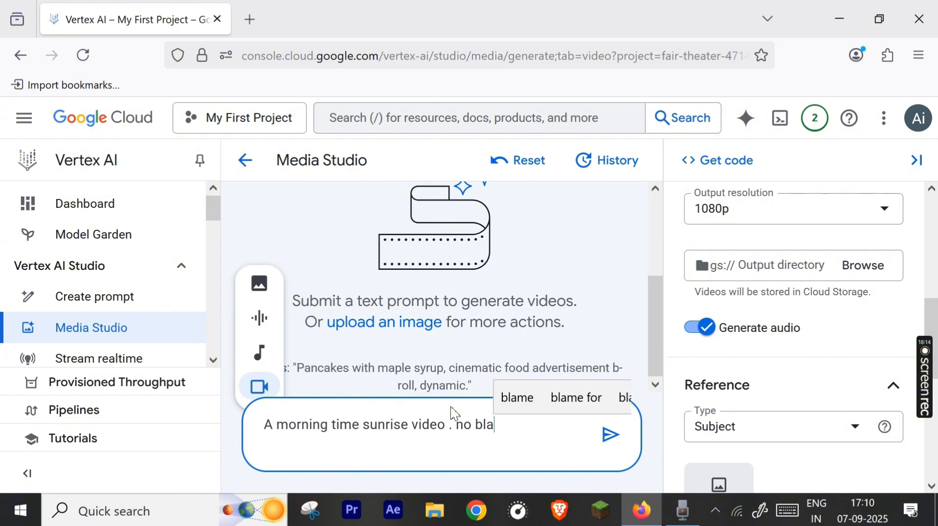
text(ck)
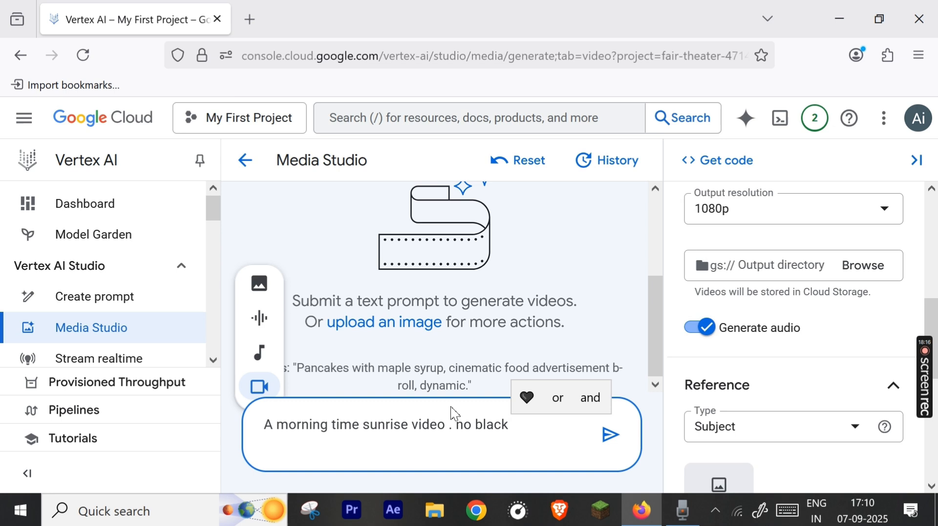
text(border)
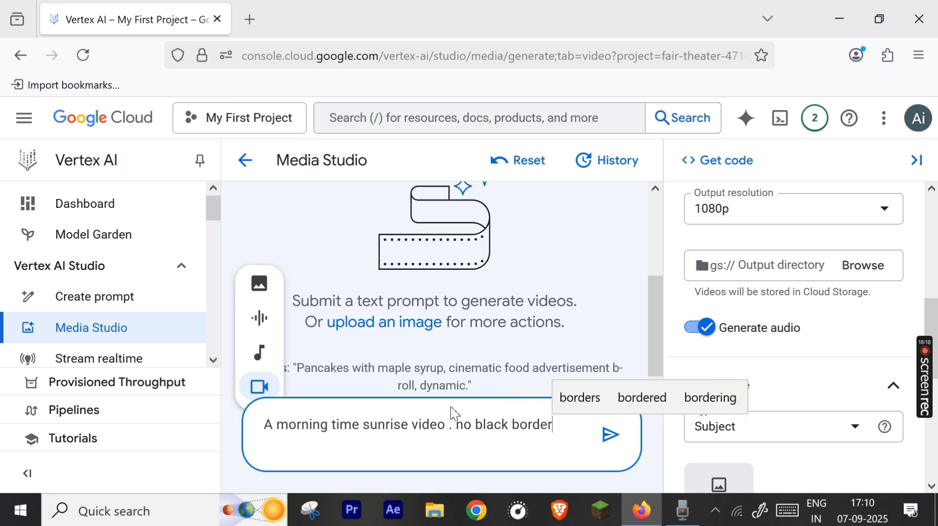
text(s in video .)
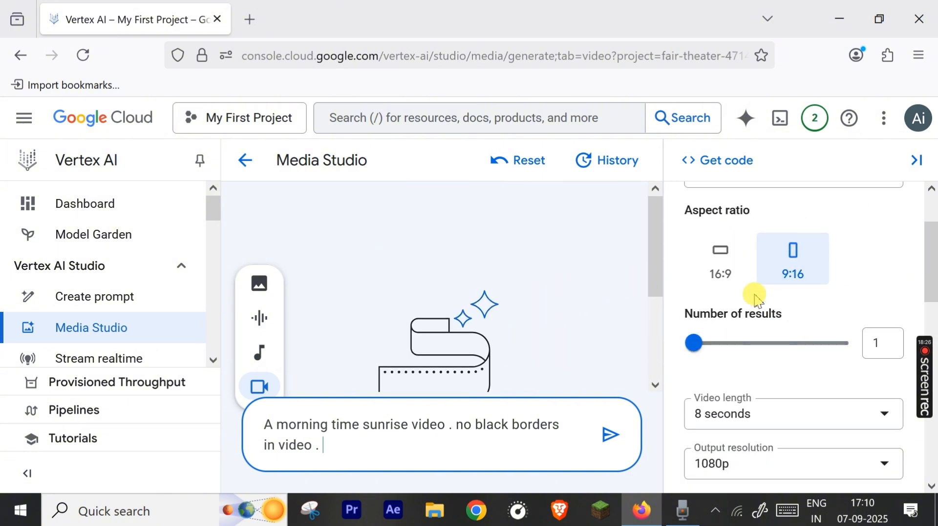
scroll(down, 3)
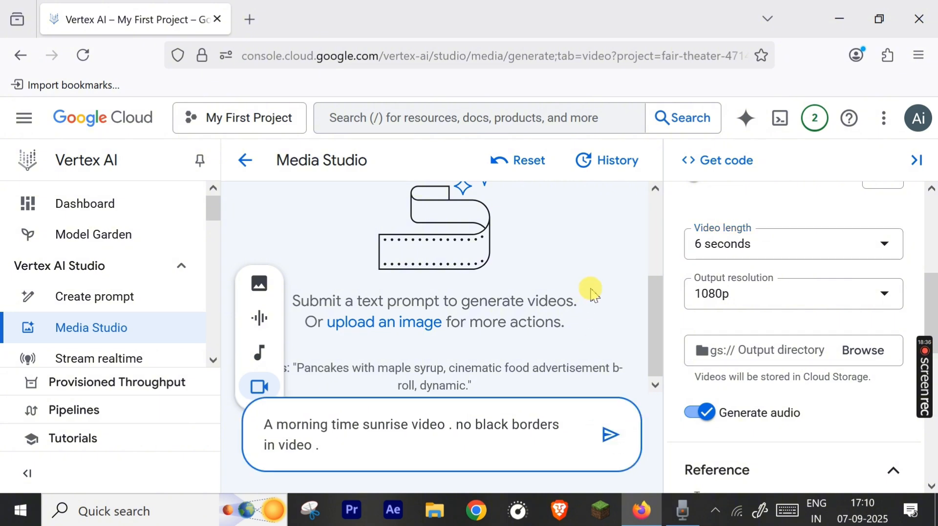
- Generate the sunrise video and watch the result full screen
click(610, 434)
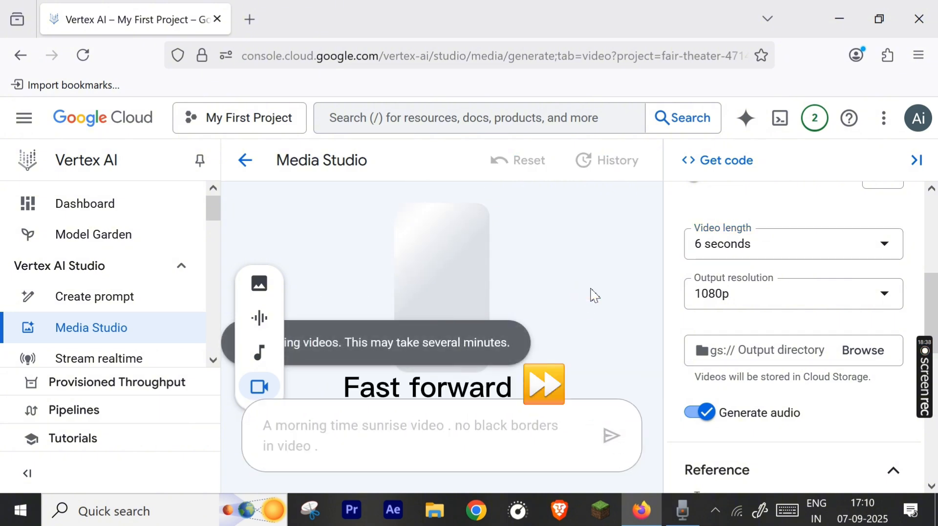
click(883, 119)
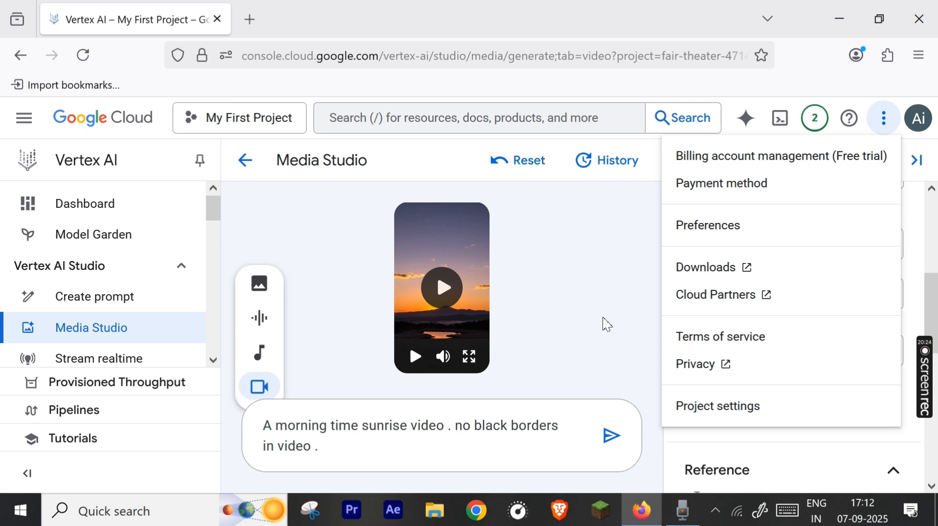
mouse_move(612, 328)
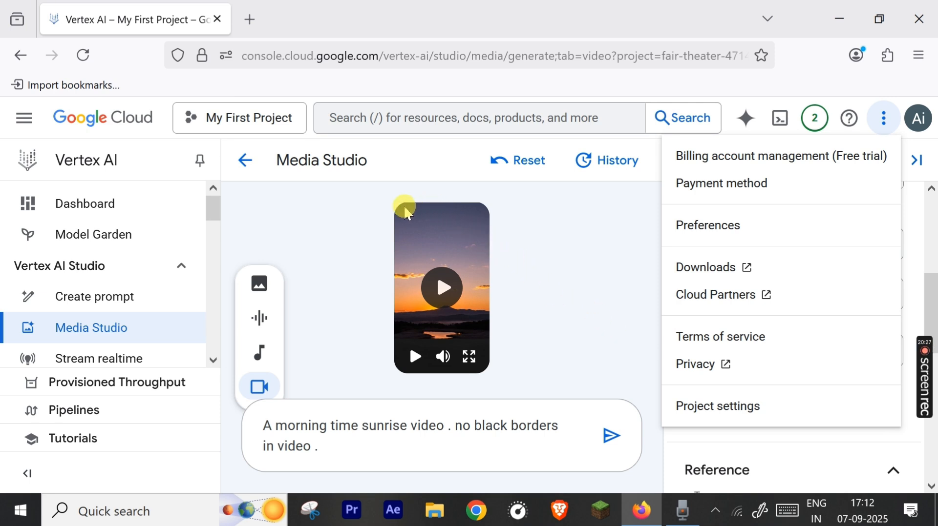
mouse_move(406, 222)
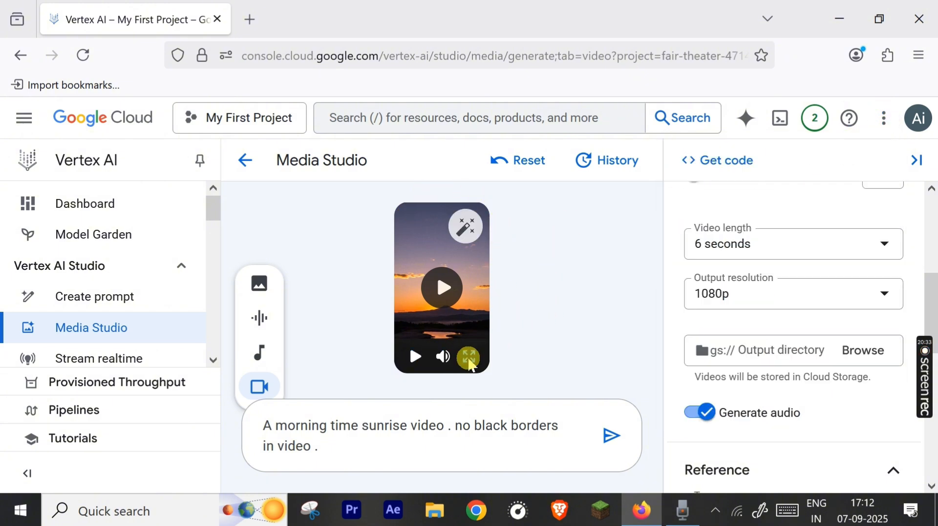
click(469, 358)
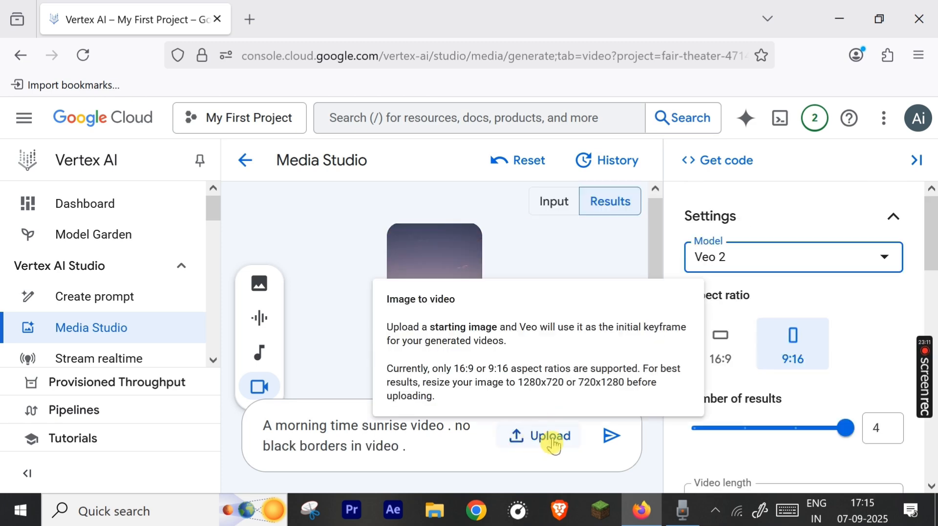
- Upload the cat picture as the starting frame and lower the results to one
click(547, 436)
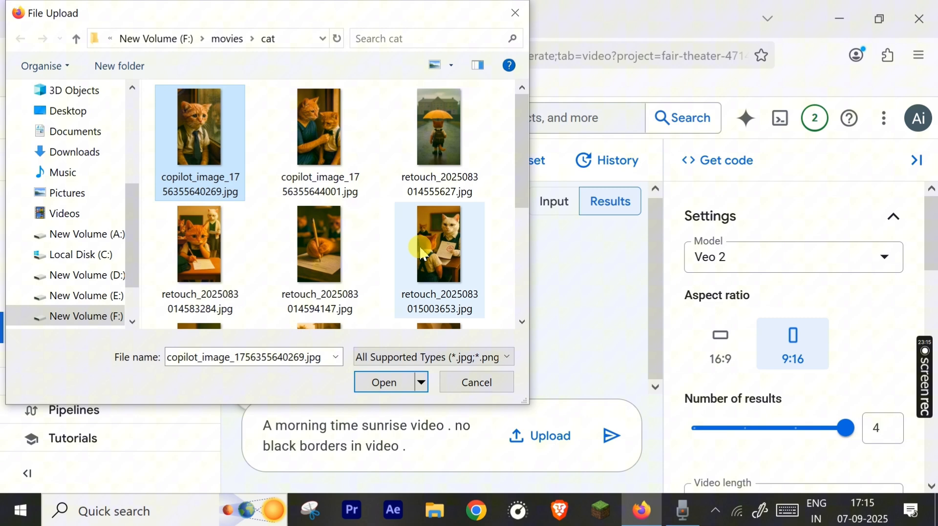
click(383, 382)
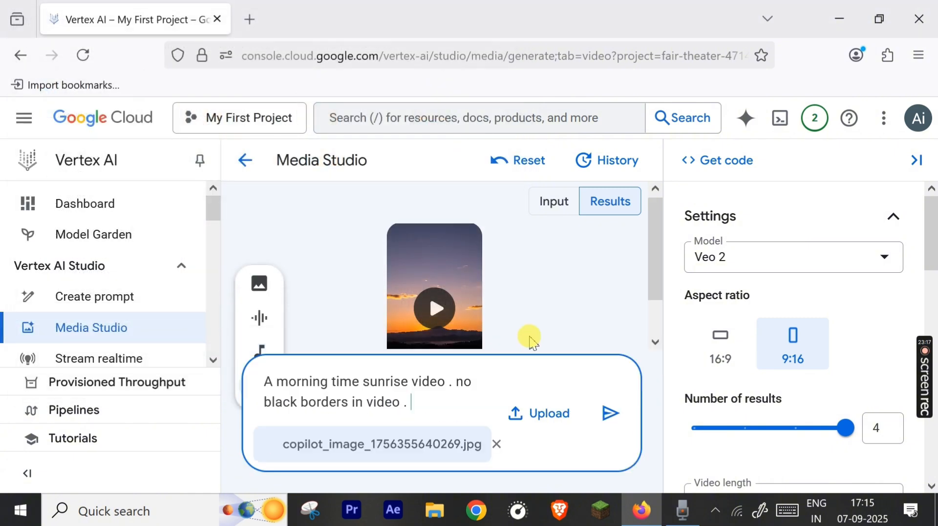
click(569, 203)
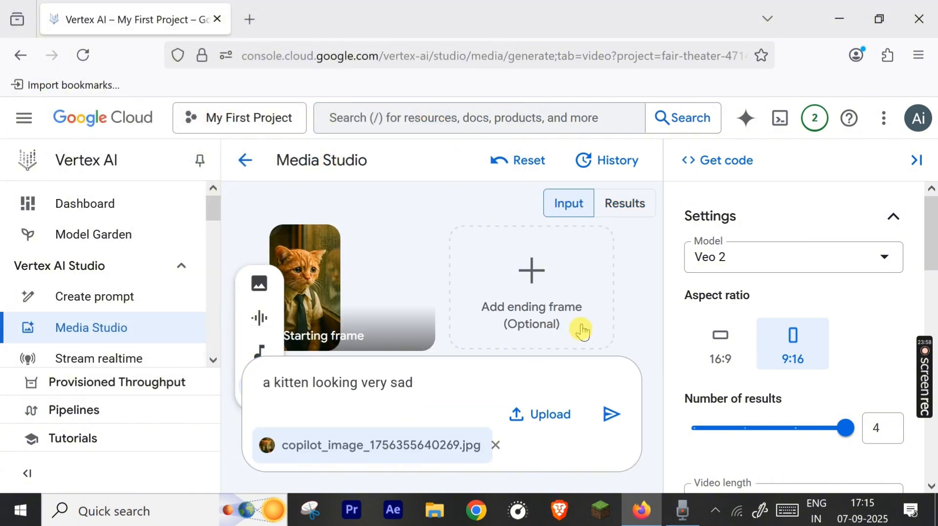
drag(844, 429, 743, 428)
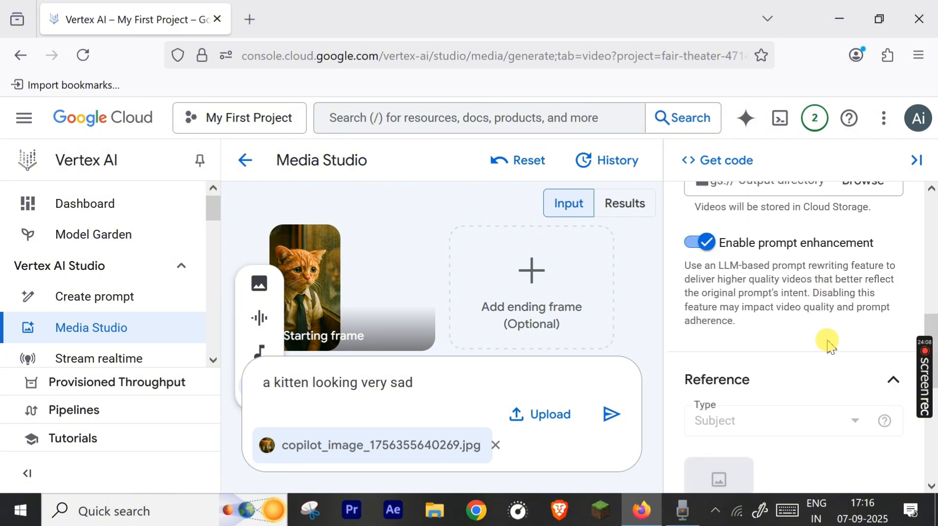
scroll(down, 3)
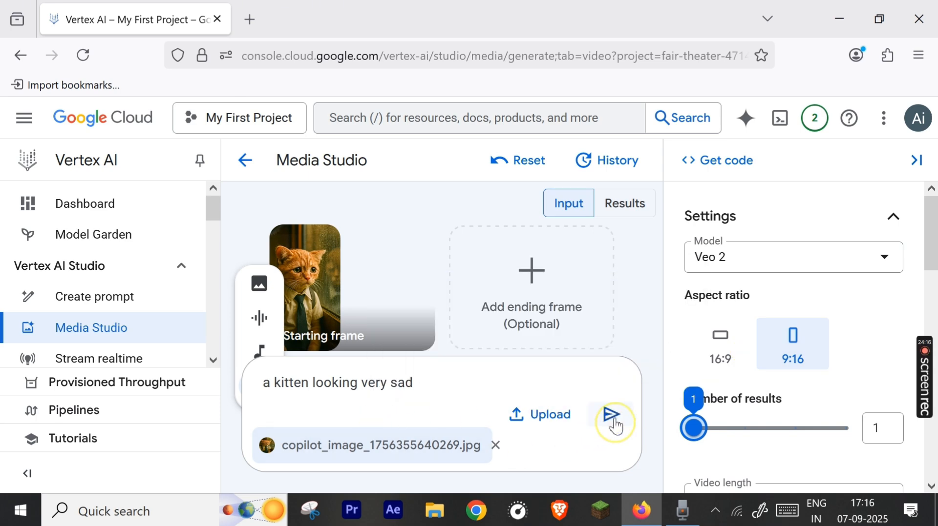
- Generate the sad-kitten video from the cat image and view it full screen
click(614, 414)
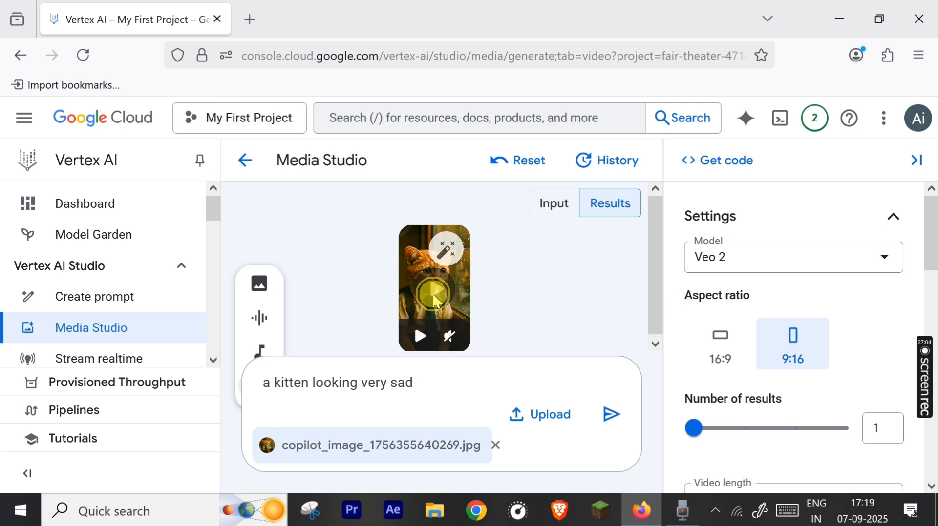
mouse_move(548, 303)
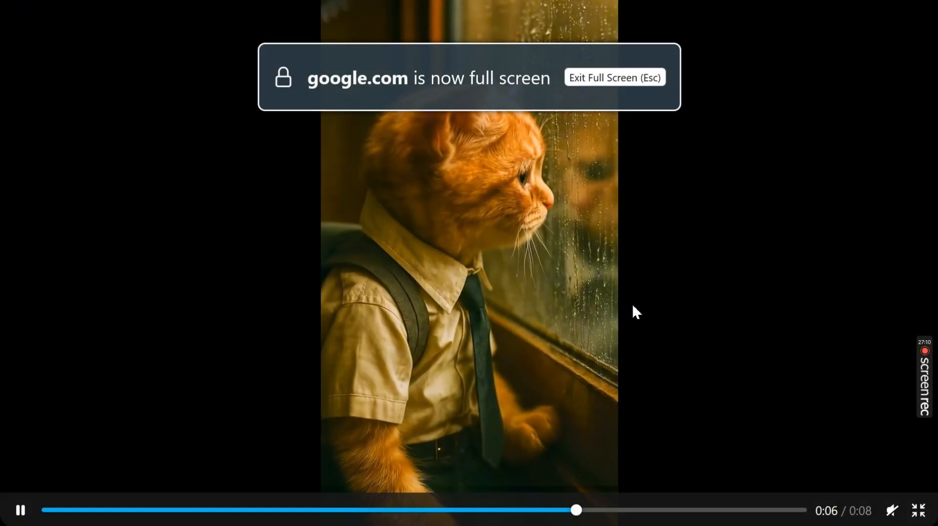
click(440, 422)
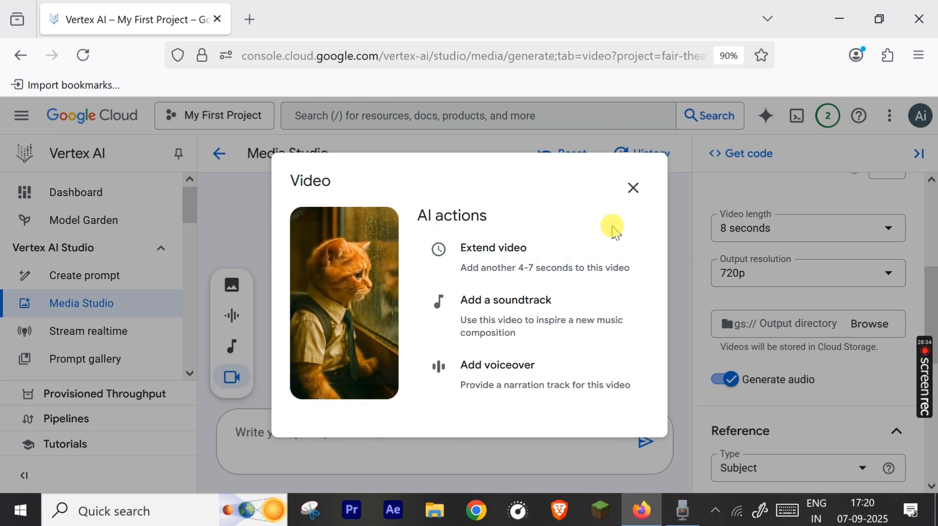
mouse_move(592, 348)
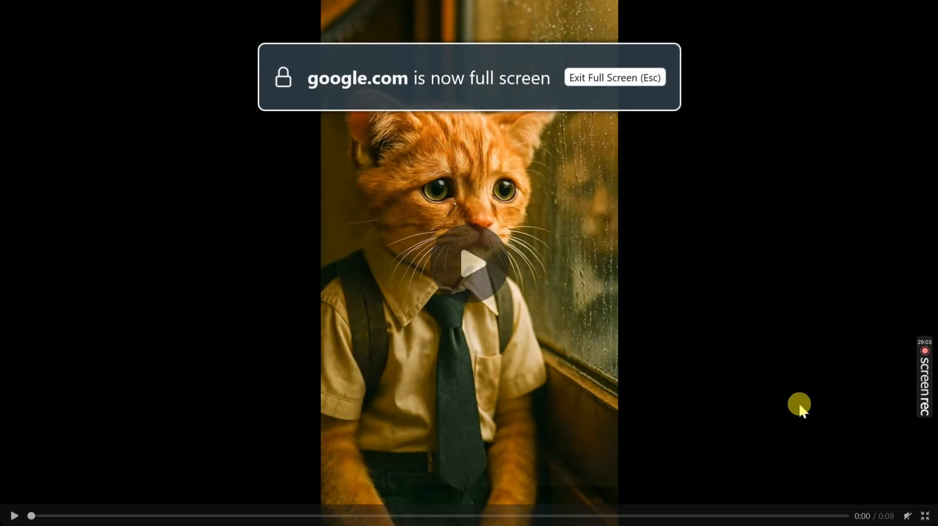
- Save the kitten video as Untitled.mp4 and open it from the browser downloads
right_click(470, 264)
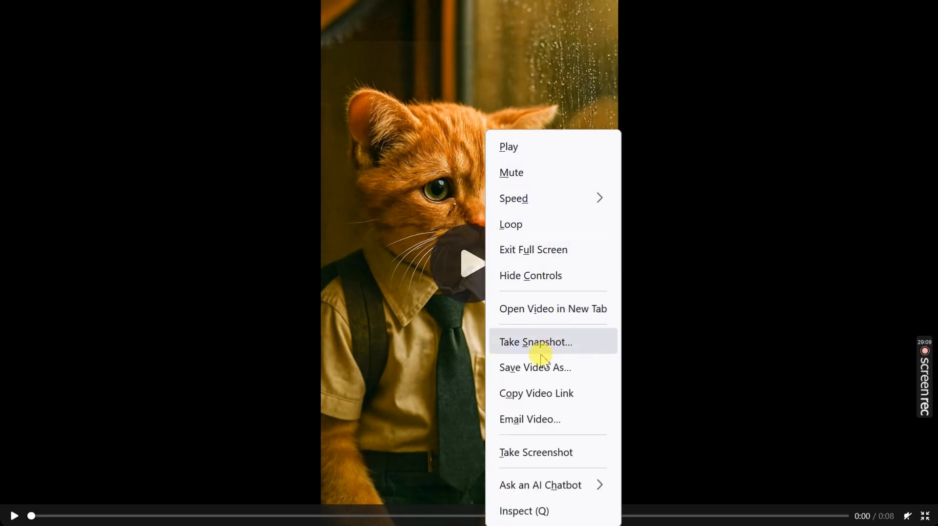
click(534, 368)
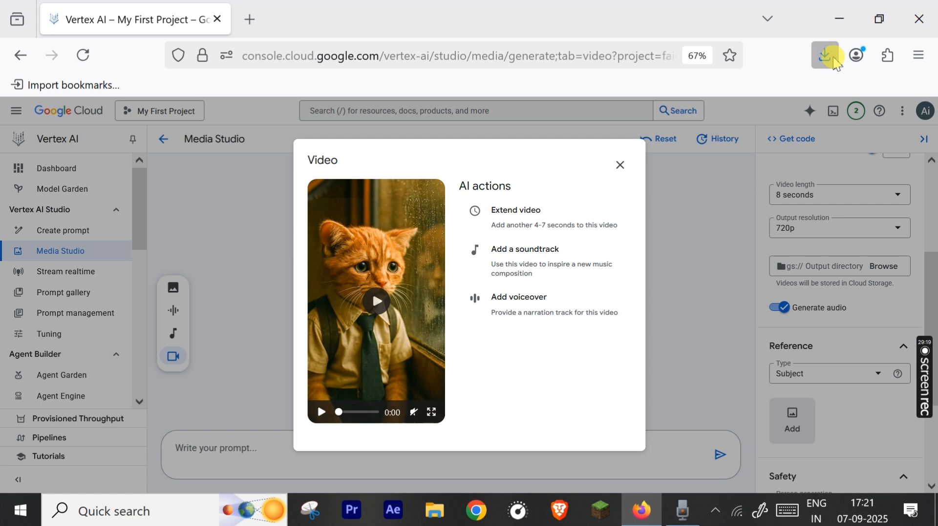
click(825, 55)
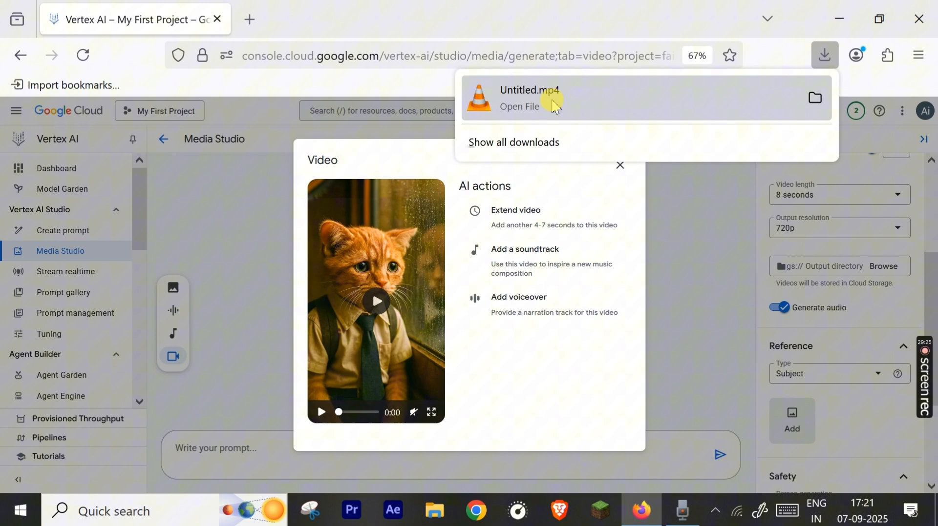
mouse_move(487, 116)
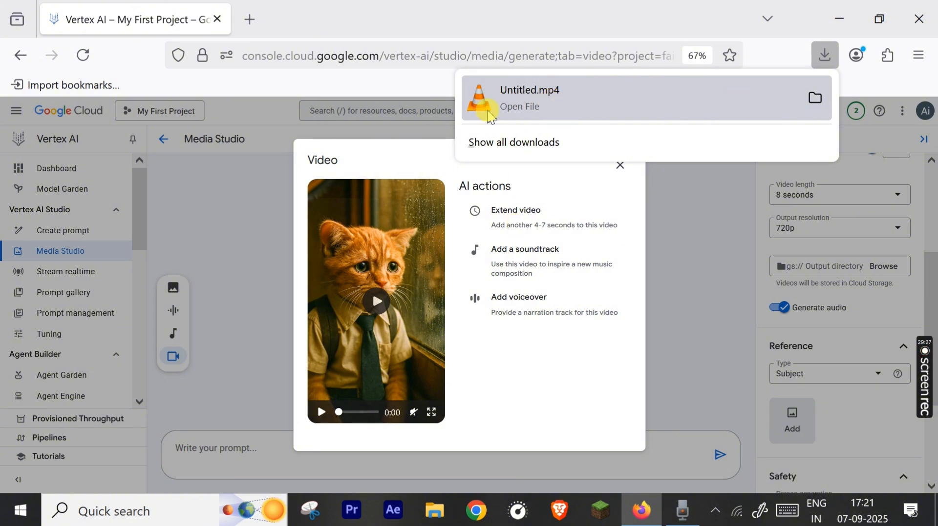
click(488, 99)
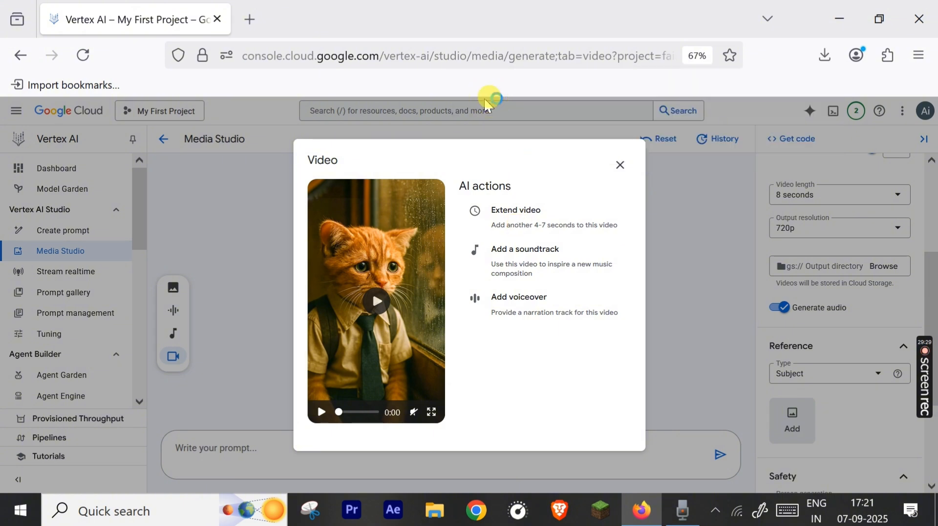
- Play the downloaded Untitled.mp4 in VLC, then close the player
click(619, 165)
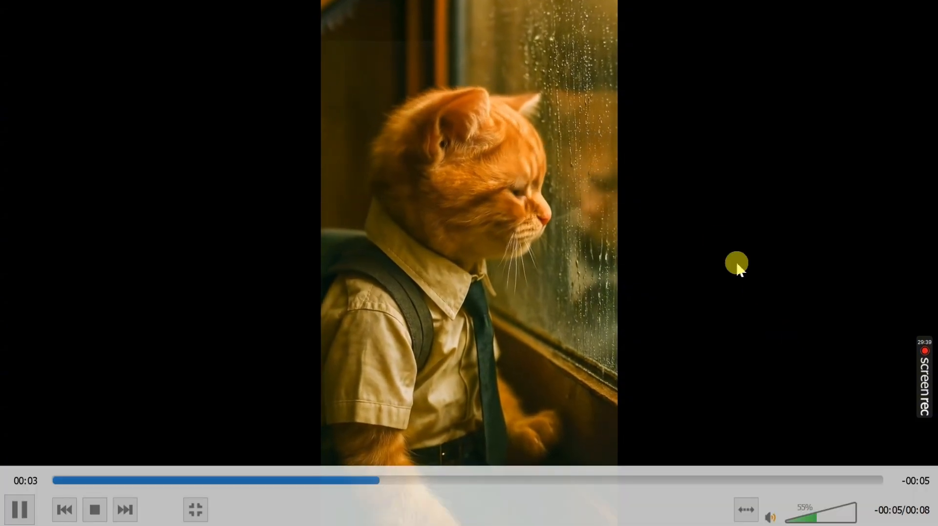
click(196, 510)
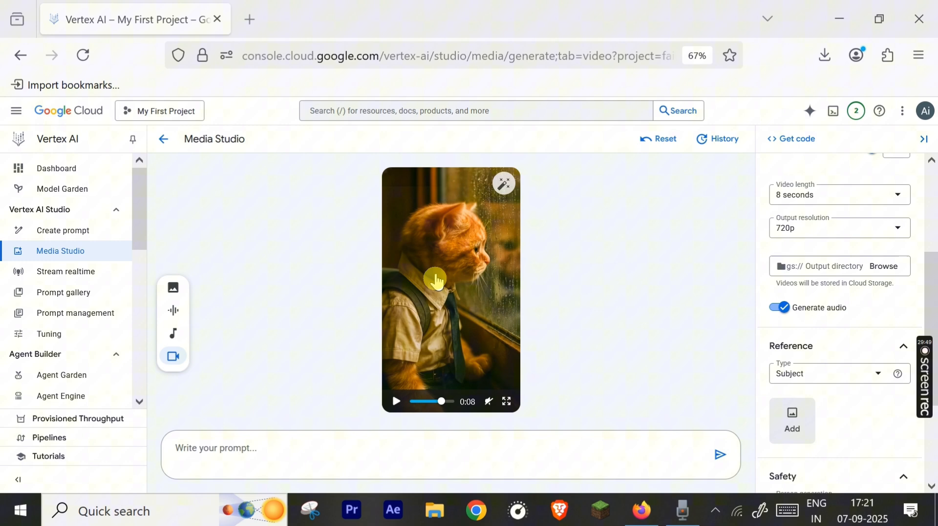
- Reopen the kitten video's dialog and show its context menu options
right_click(436, 281)
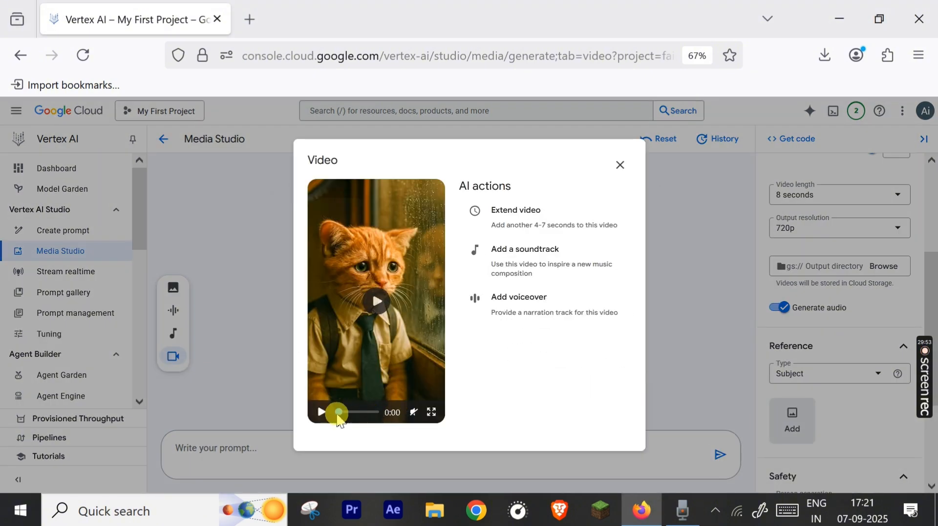
right_click(375, 301)
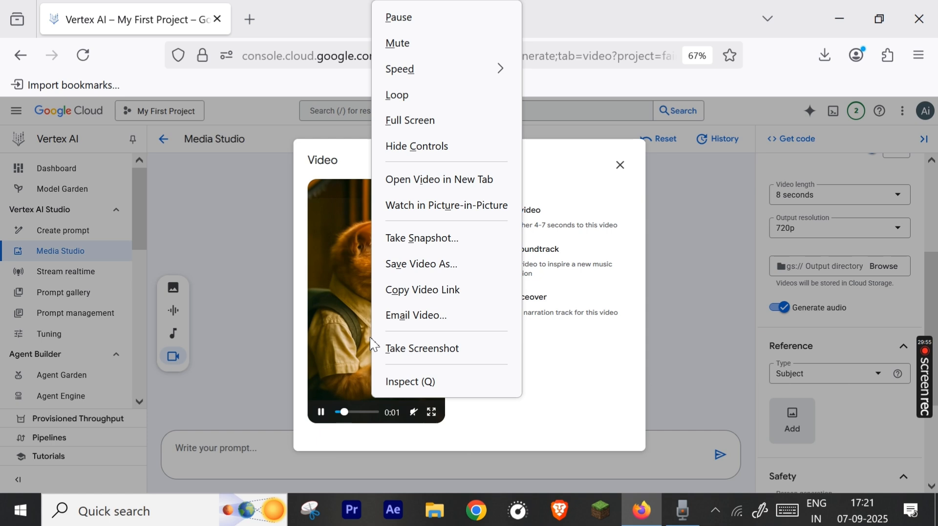